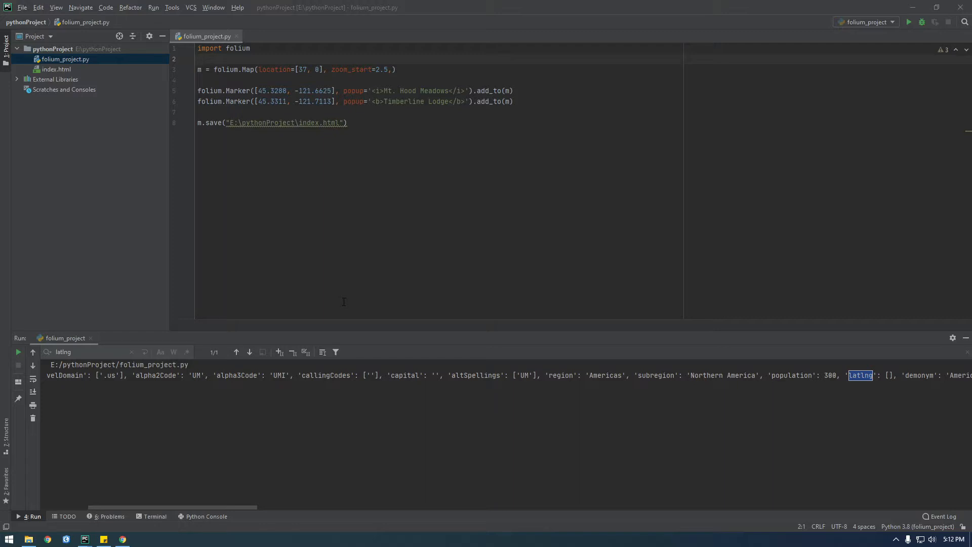
{"action": "mouse_move", "coordinate": [245, 285]}
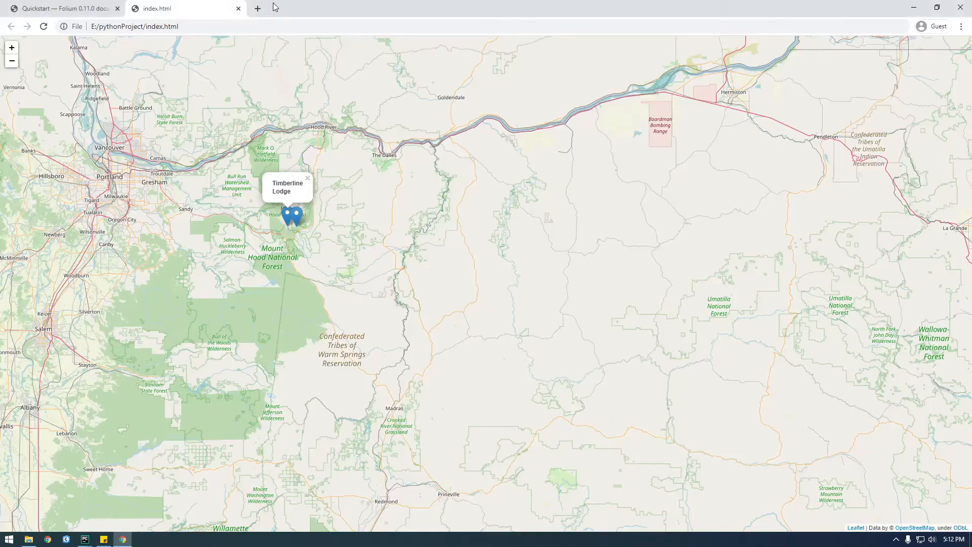
Google 'python how to request a url' in a new Chrome tab
{"action": "type", "text": "python how to request a url"}
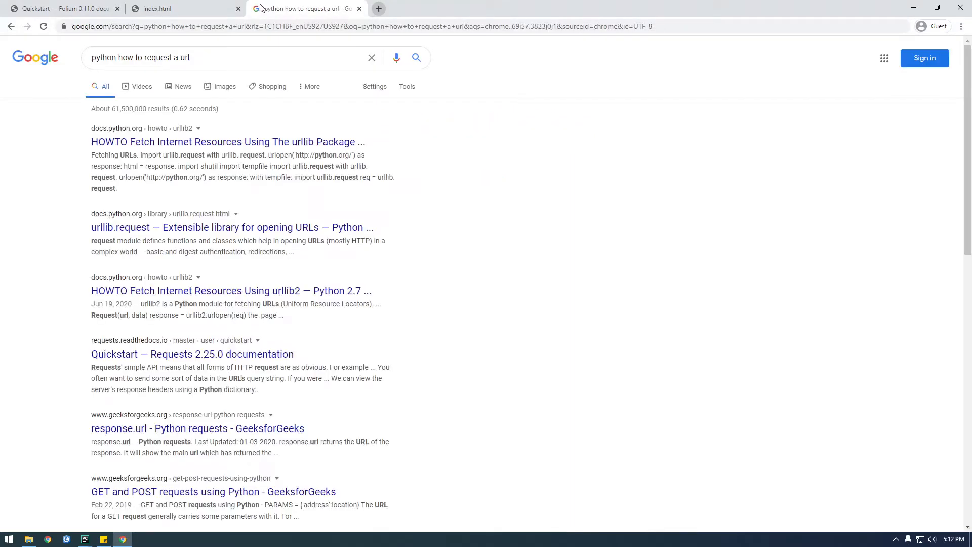
Open Real Python's requests guide at 'The GET Request' and select 'import requests'
{"action": "left_click", "coordinate": [227, 142]}
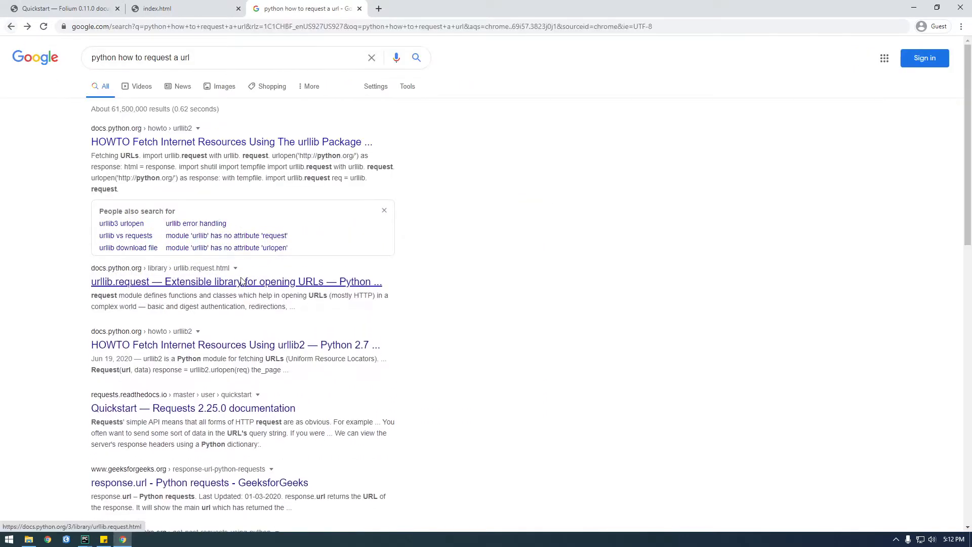
{"action": "scroll", "scroll_direction": "down", "scroll_amount": 3}
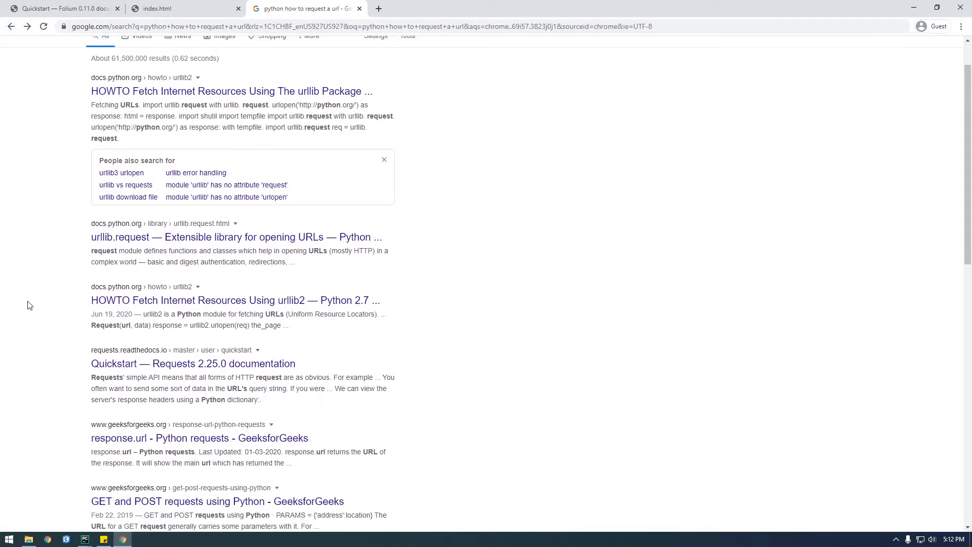
{"action": "scroll", "scroll_direction": "down", "scroll_amount": 3}
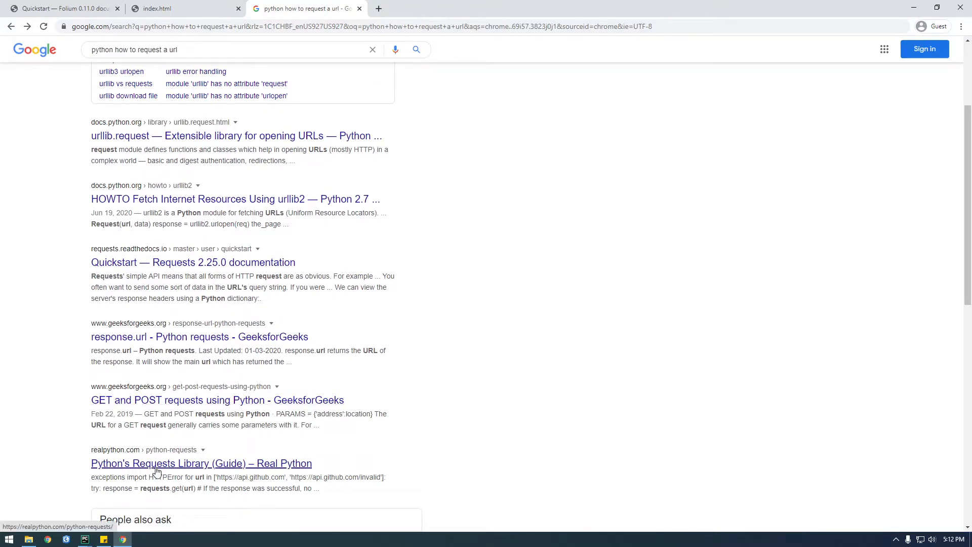
{"action": "left_click", "coordinate": [201, 463]}
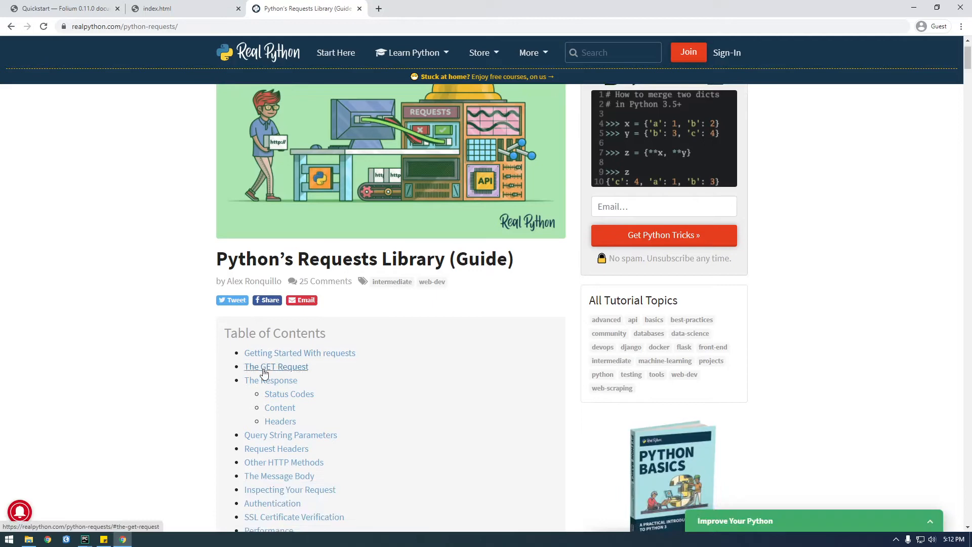
{"action": "left_click", "coordinate": [276, 366]}
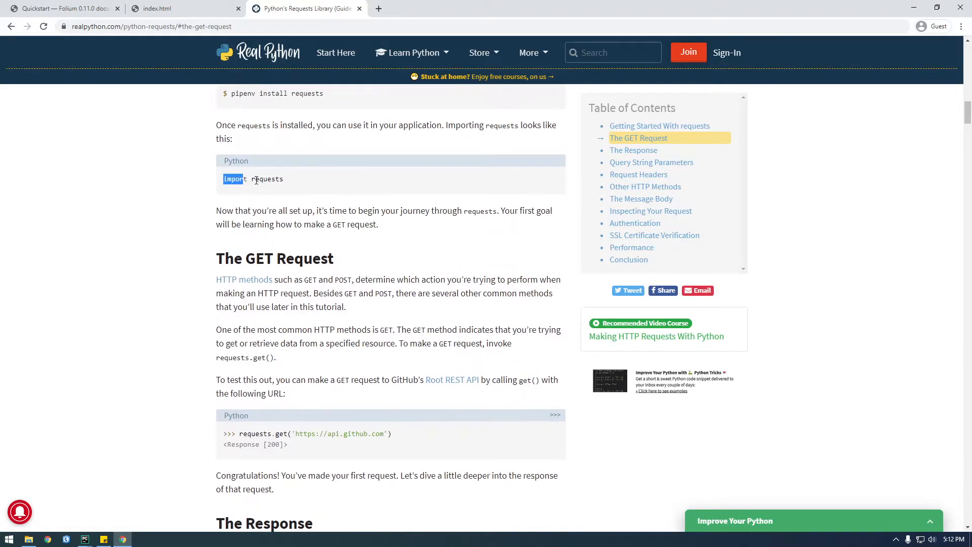
{"action": "double_click", "coordinate": [268, 179]}
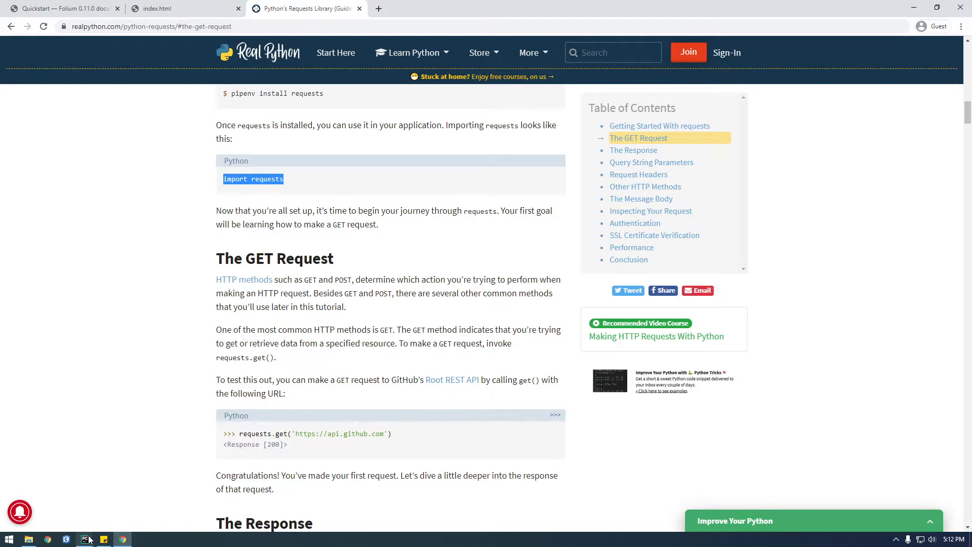
{"action": "left_click", "coordinate": [84, 539]}
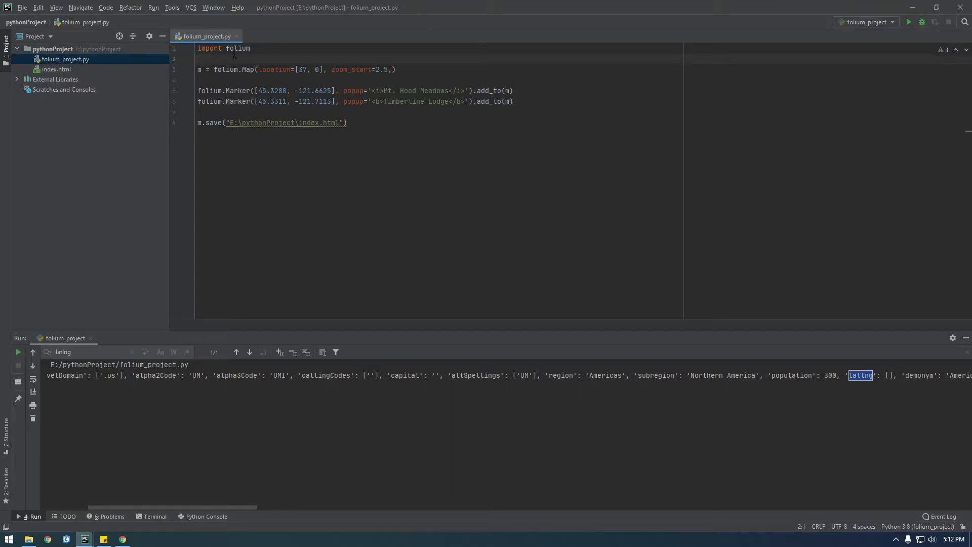
Add 'import requests' on line 2 followed by a blank line
{"action": "type", "text": "impot"}
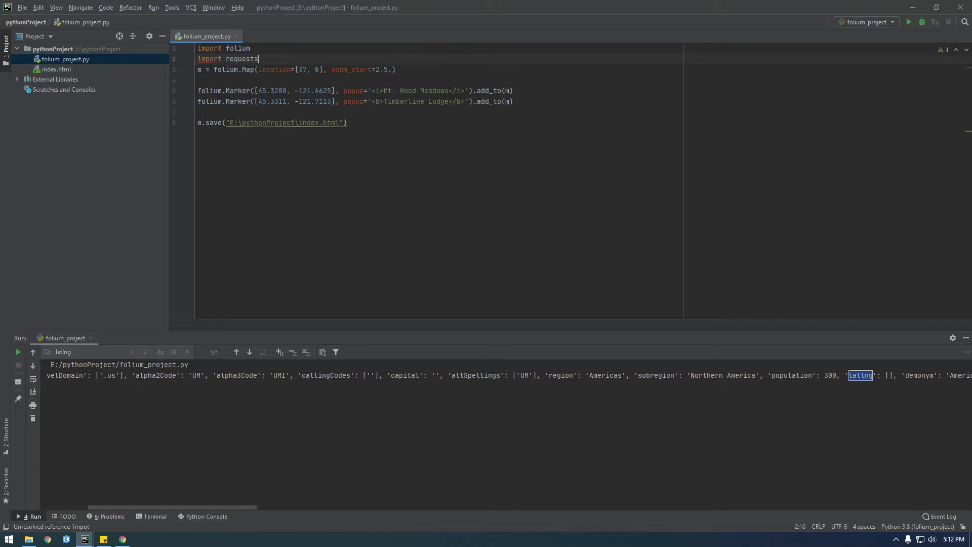
{"action": "key", "text": "enter"}
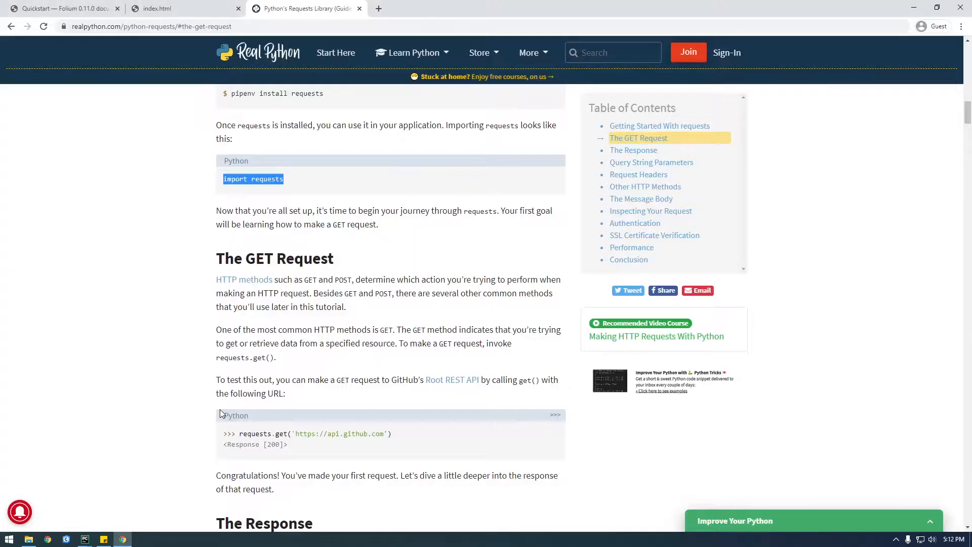
{"action": "scroll", "scroll_direction": "down", "scroll_amount": 3}
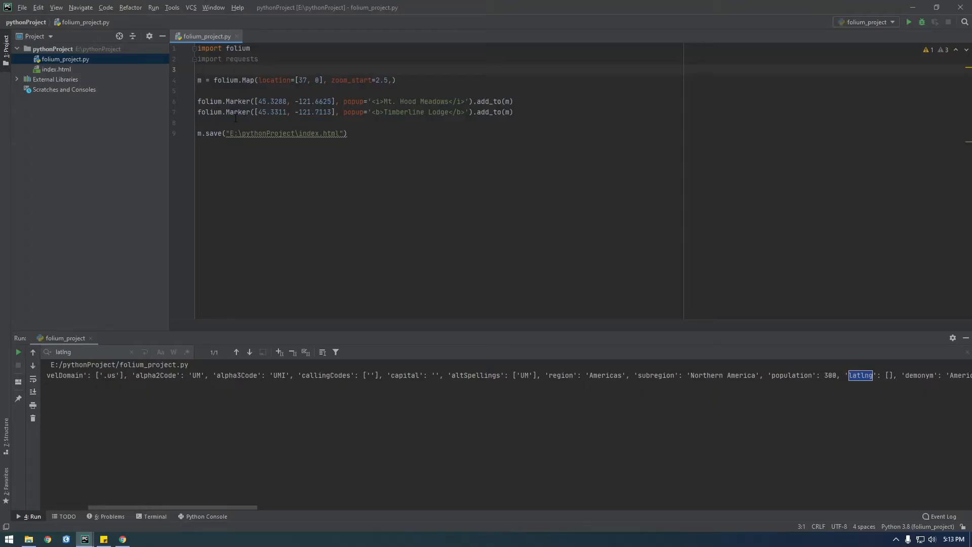
{"action": "type", "text": "requests.get('https://api.github.com')"}
{"action": "type", "text": "print("}
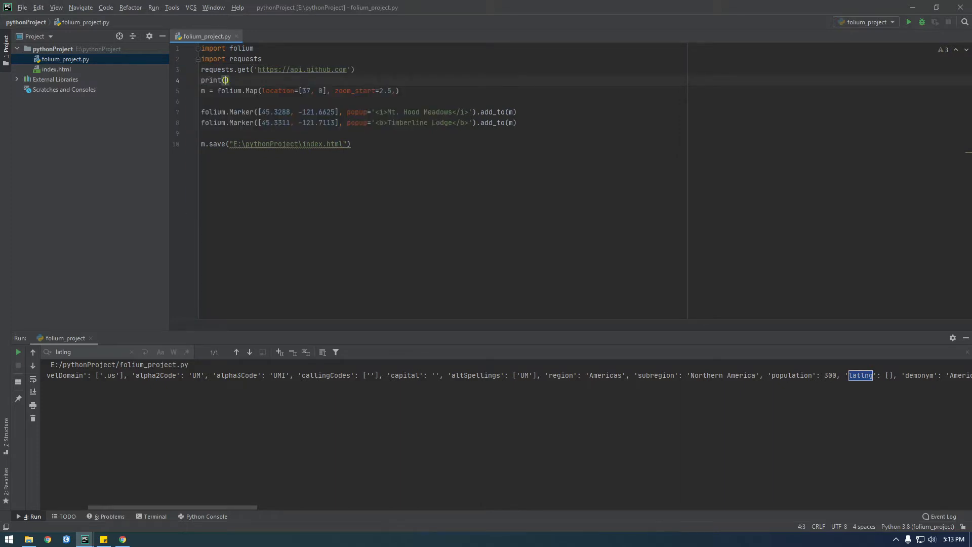
{"action": "type", "text": "re"}
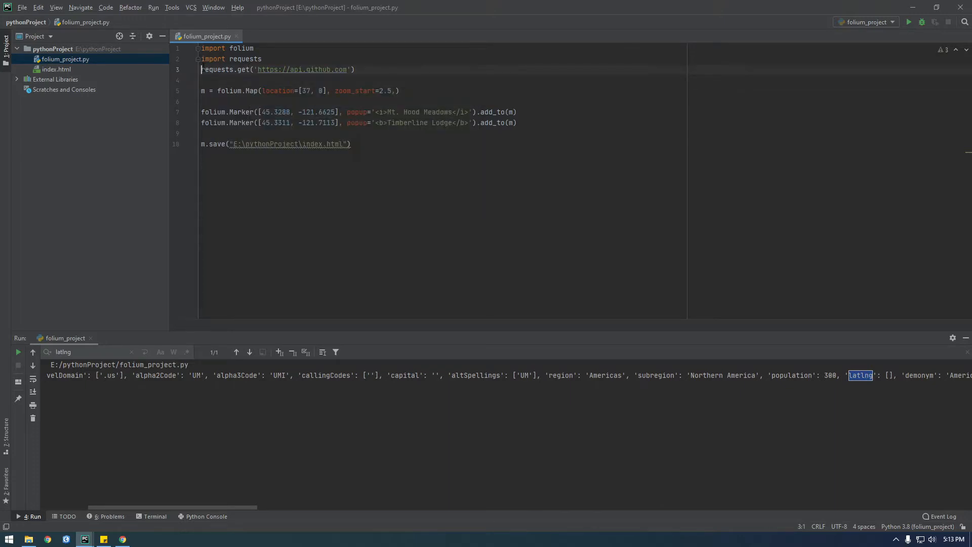
{"action": "type", "text": "response ="}
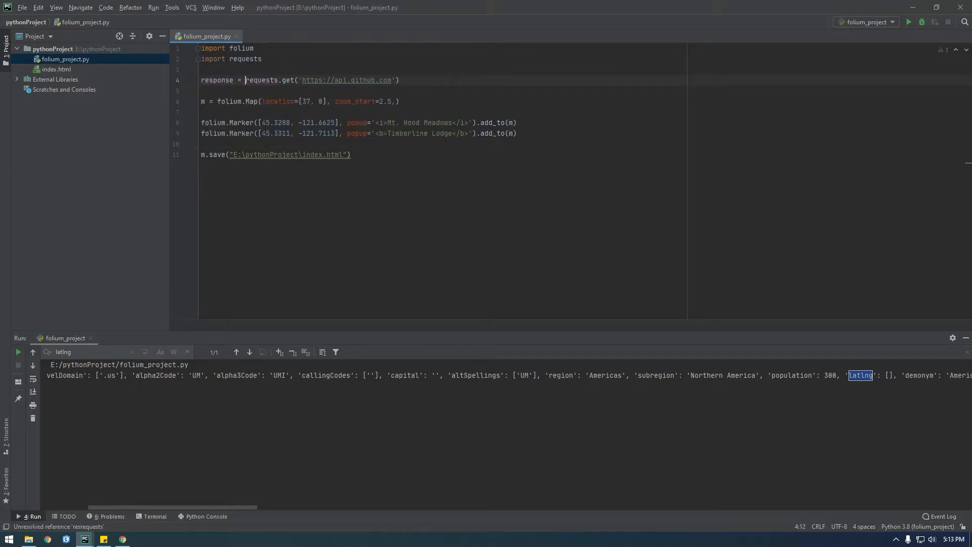
{"action": "type", "text": "print()"}
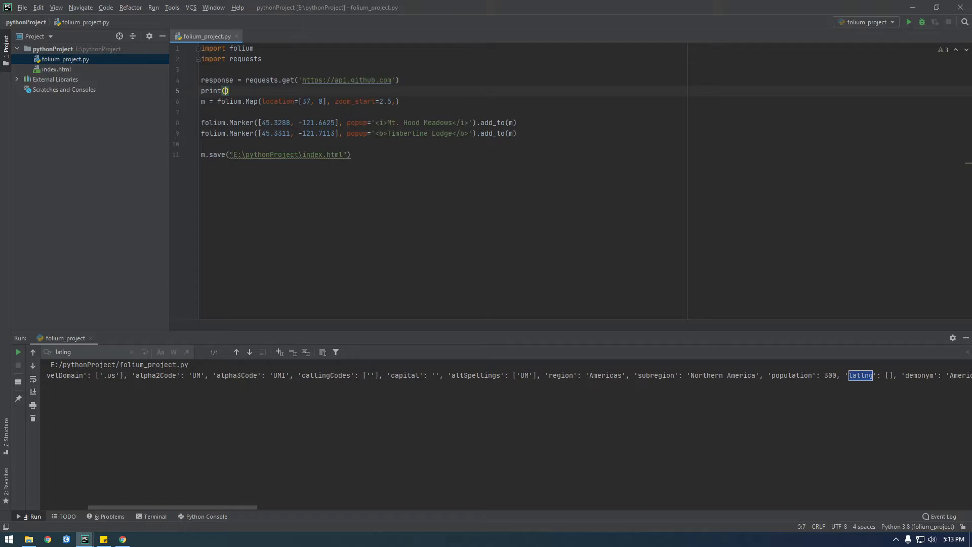
{"action": "type", "text": "response"}
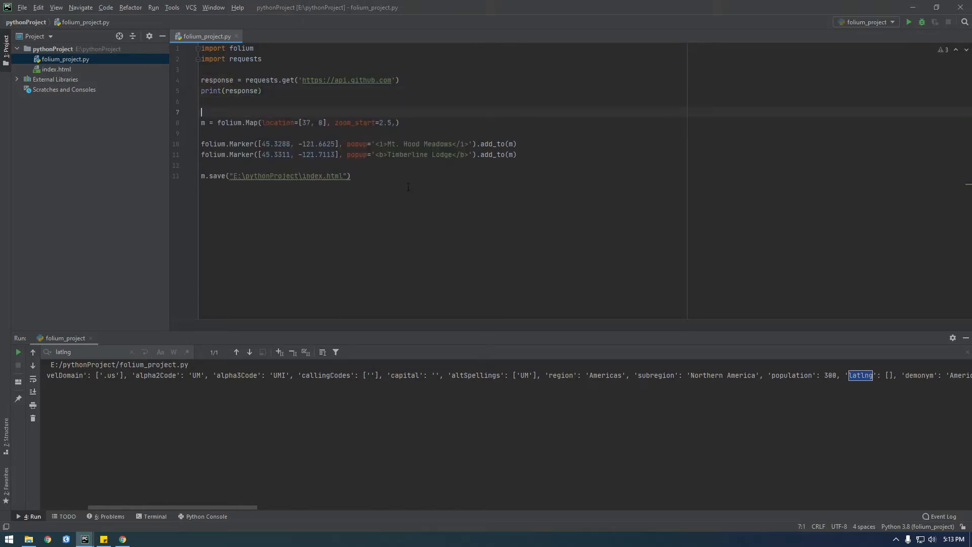
{"action": "key", "text": "ctrl+slash"}
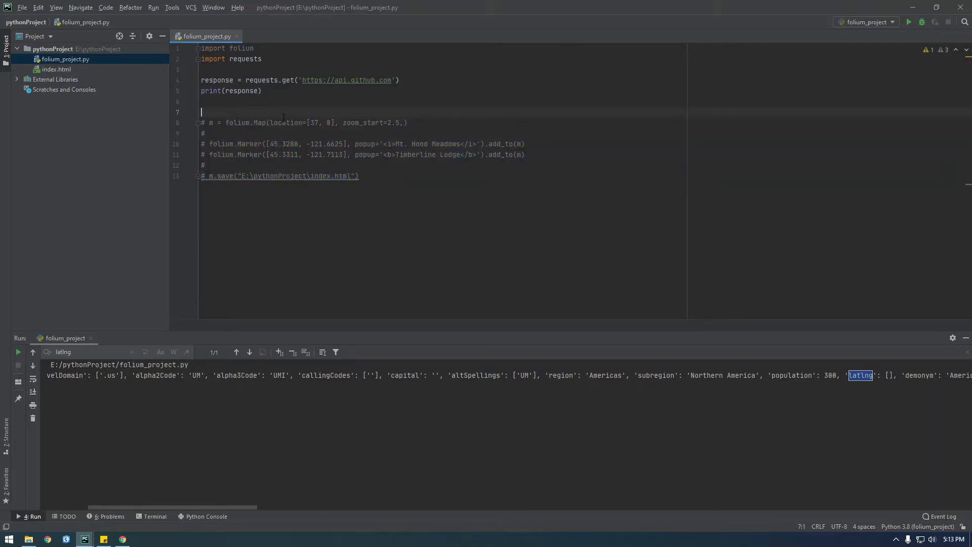
{"action": "mouse_move", "coordinate": [909, 21]}
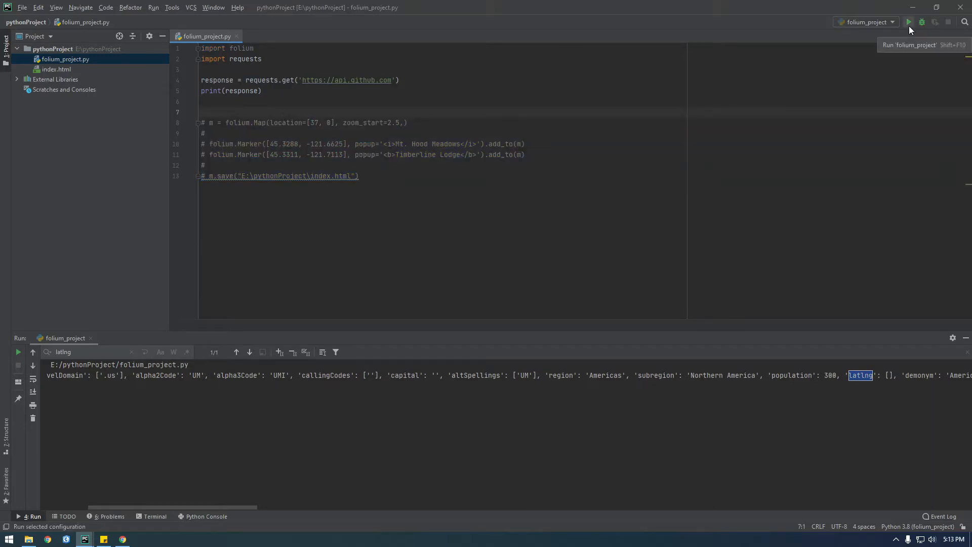
Run the script to see Response [200], then change print(response) to print(response.content)
{"action": "left_click", "coordinate": [909, 22]}
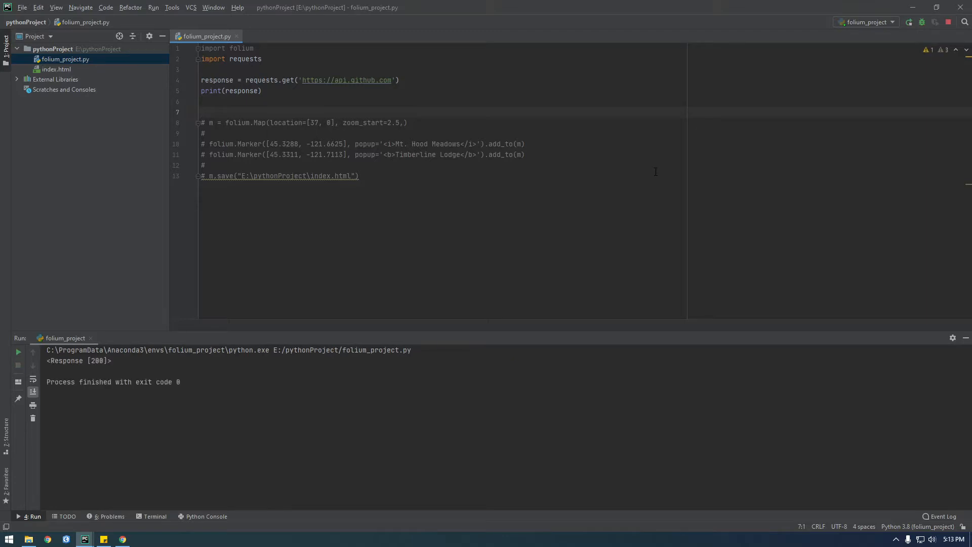
{"action": "double_click", "coordinate": [73, 360]}
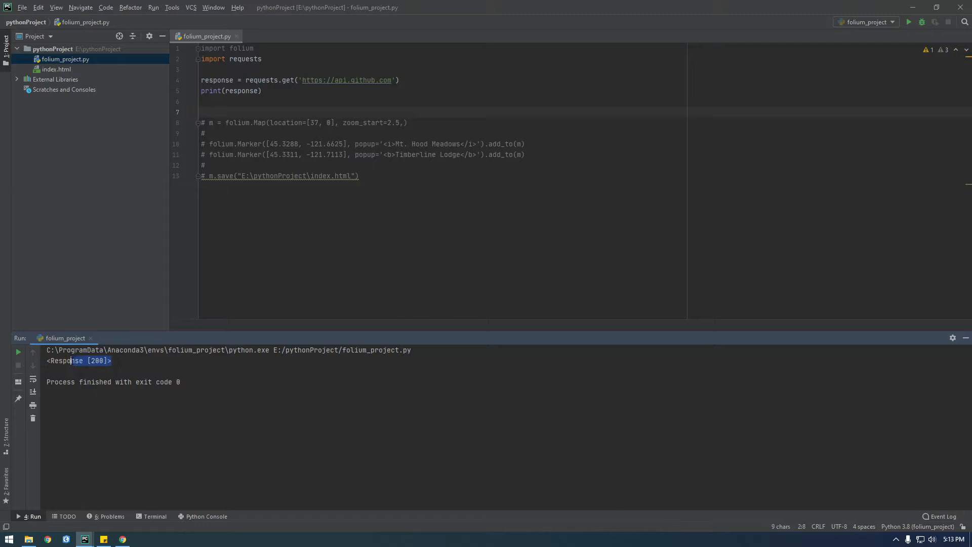
{"action": "left_click", "coordinate": [93, 360]}
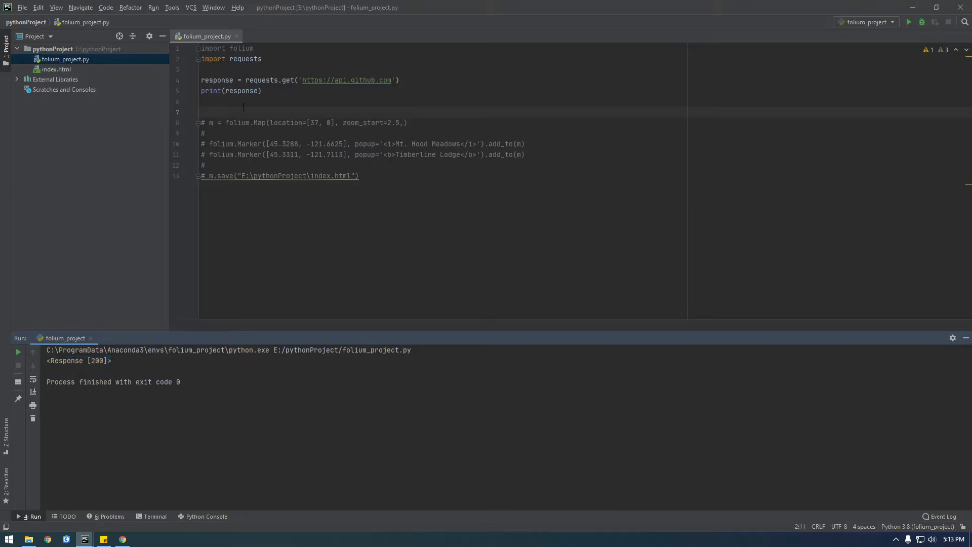
{"action": "type", "text": ".content"}
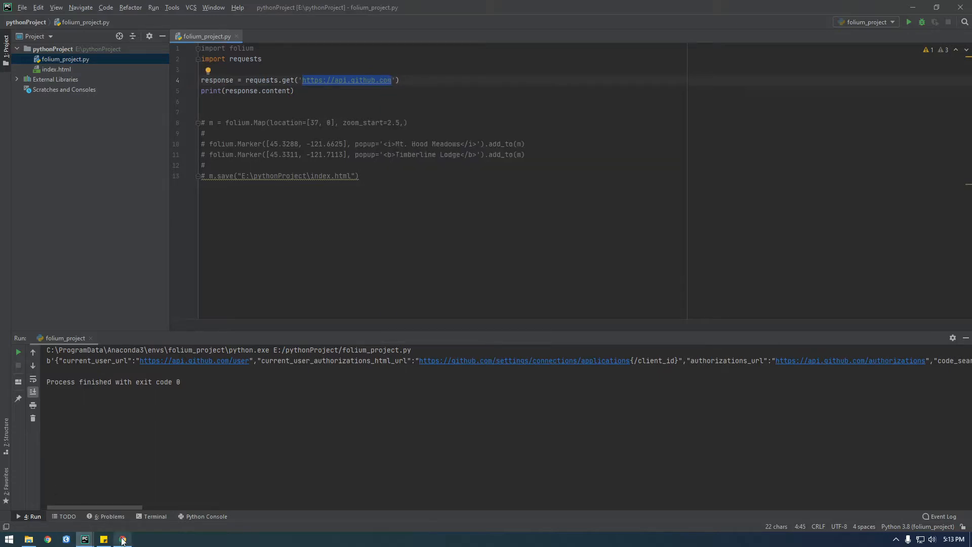
Load api.github.com in Chrome with Paste and go, then return to PyCharm
{"action": "right_click", "coordinate": [149, 26]}
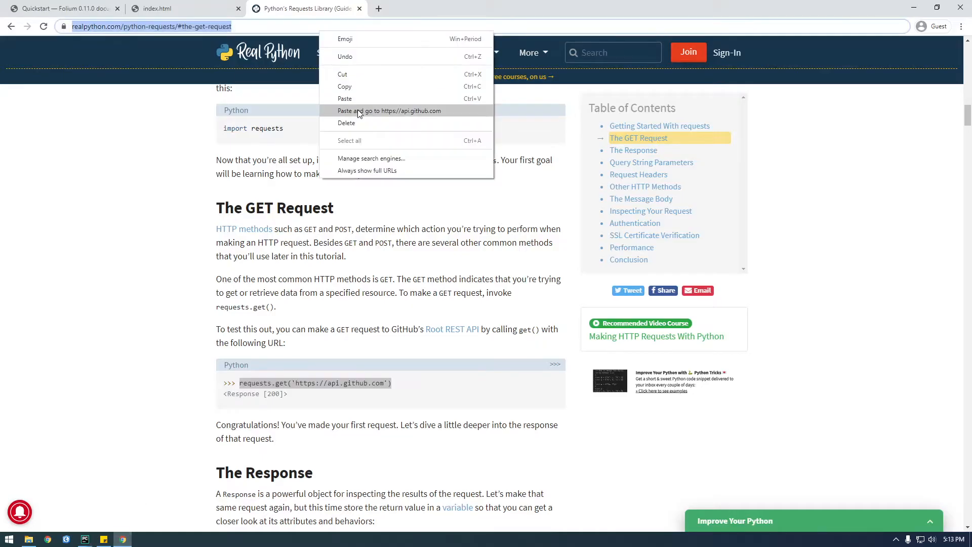
{"action": "left_click", "coordinate": [389, 110]}
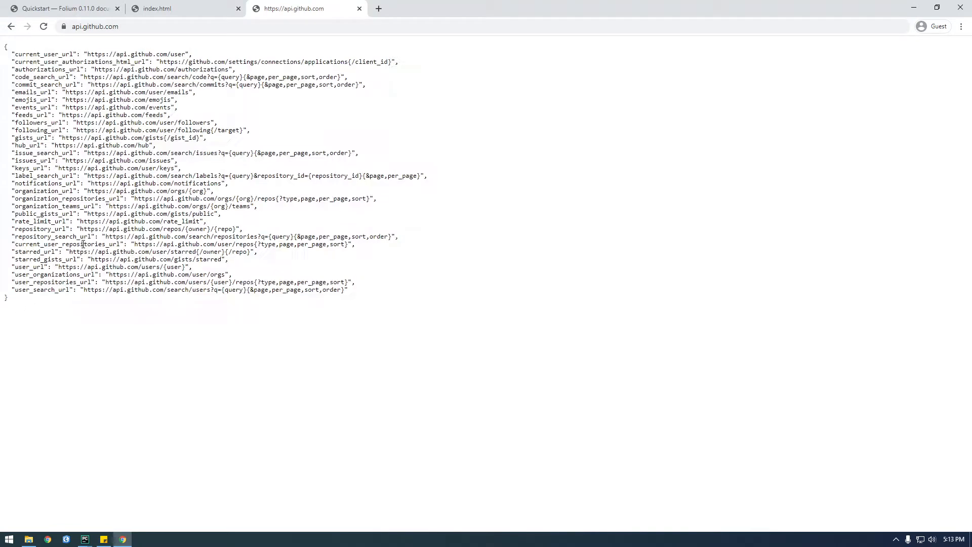
{"action": "key", "text": "ctrl+a"}
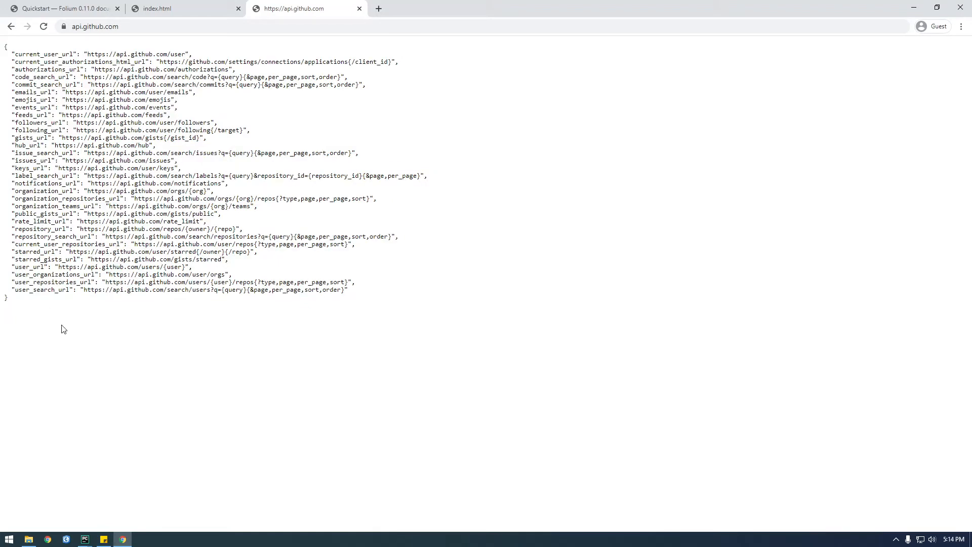
{"action": "left_click", "coordinate": [85, 539]}
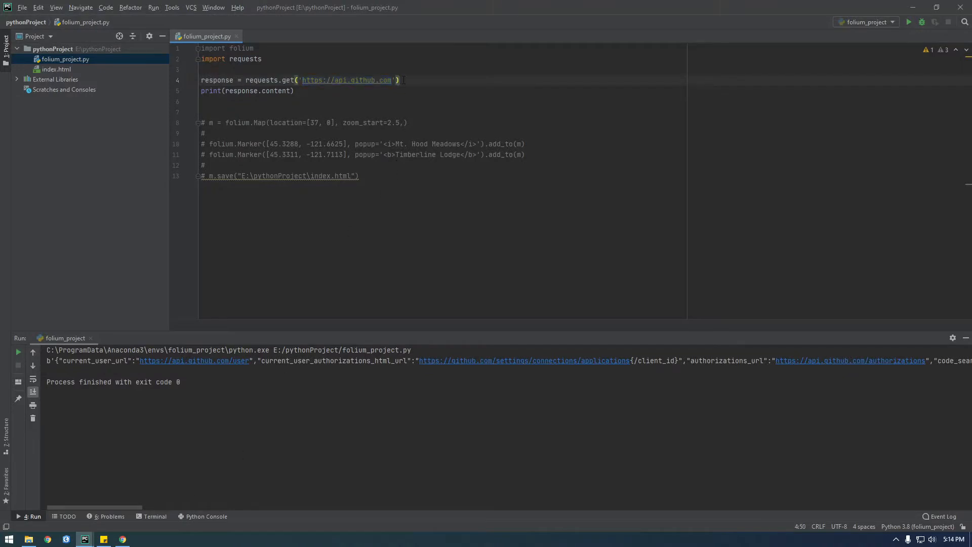
Append .json() to the request, print the whole response dictionary, and run it
{"action": "type", "text": ".json("}
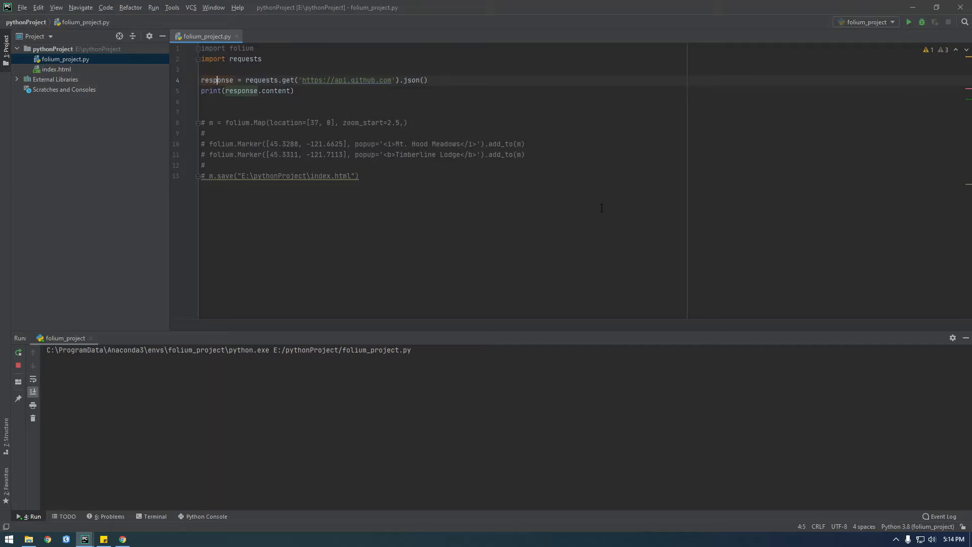
{"action": "left_click", "coordinate": [908, 22]}
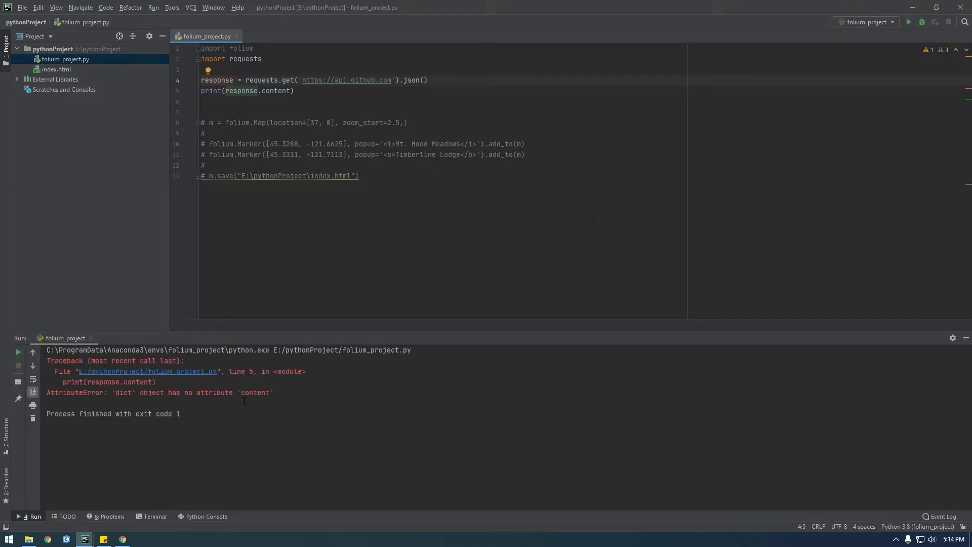
{"action": "left_click_drag", "start_coordinate": [114, 392], "coordinate": [270, 392]}
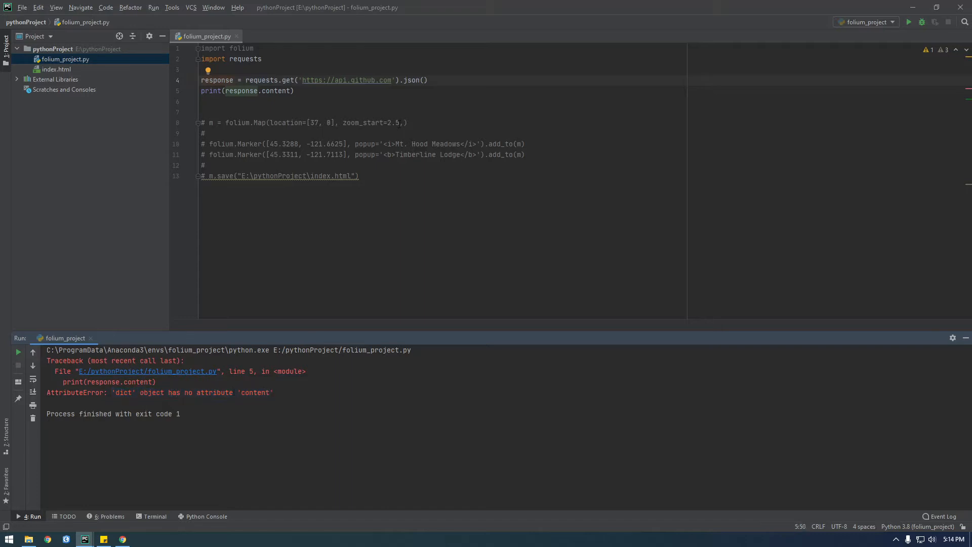
{"action": "double_click", "coordinate": [409, 80]}
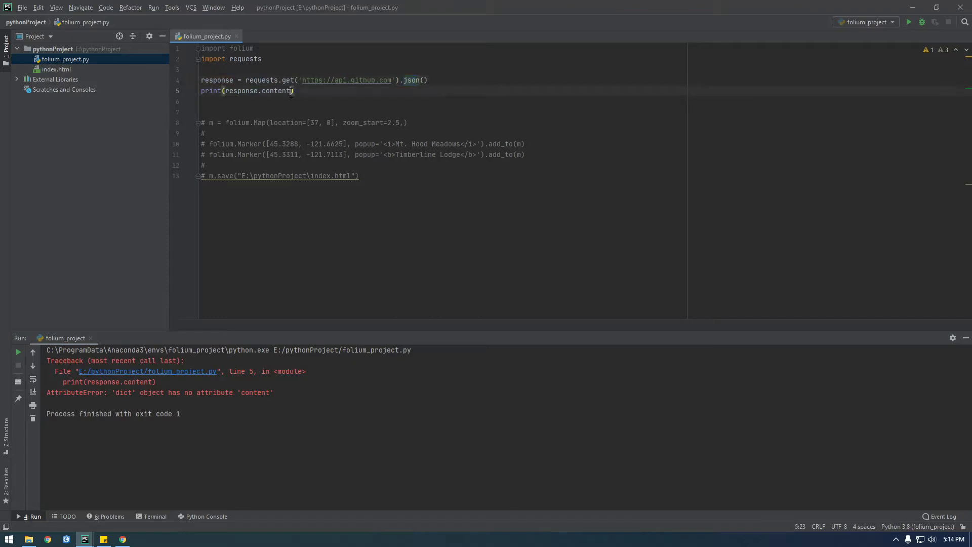
{"action": "double_click", "coordinate": [276, 90]}
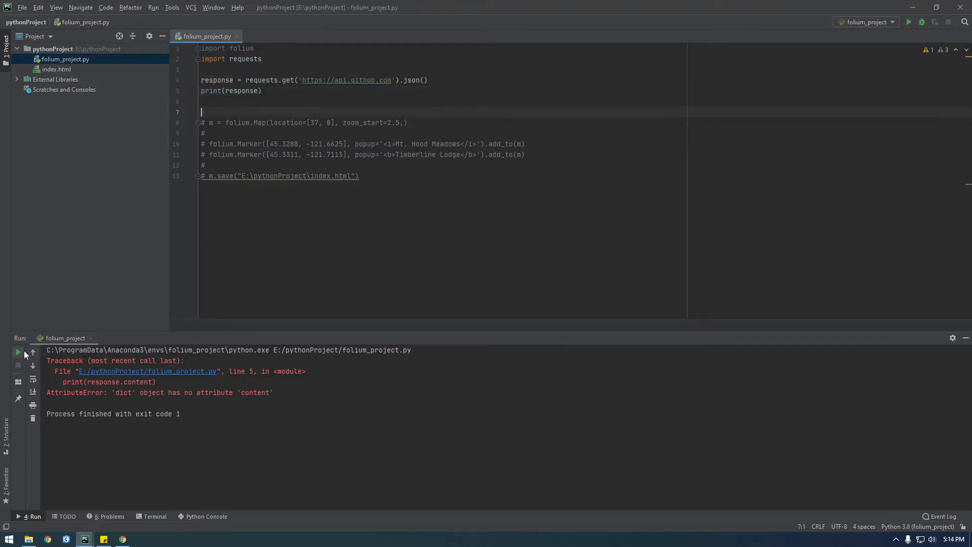
{"action": "left_click", "coordinate": [909, 22]}
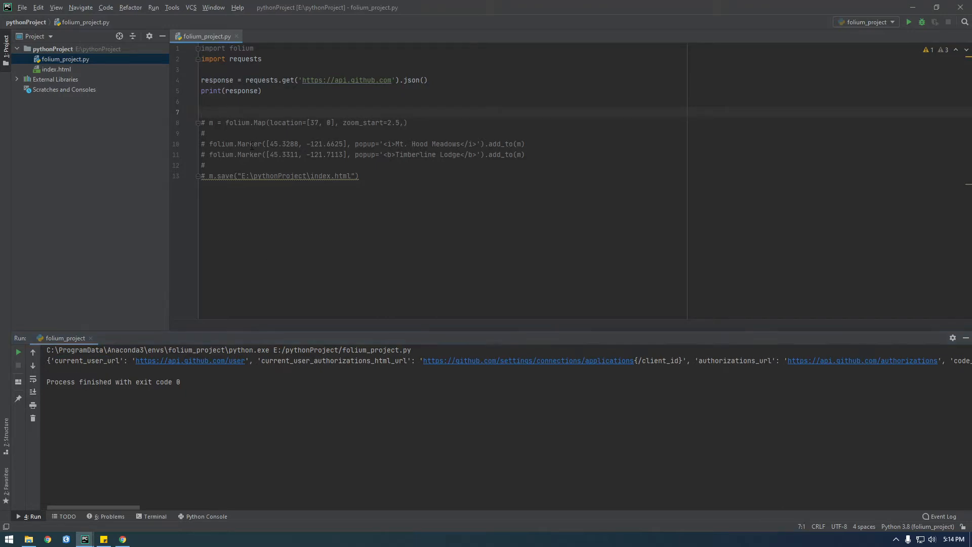
Add print(response['current_user_url']) and run the script
{"action": "type", "text": "print(r)"}
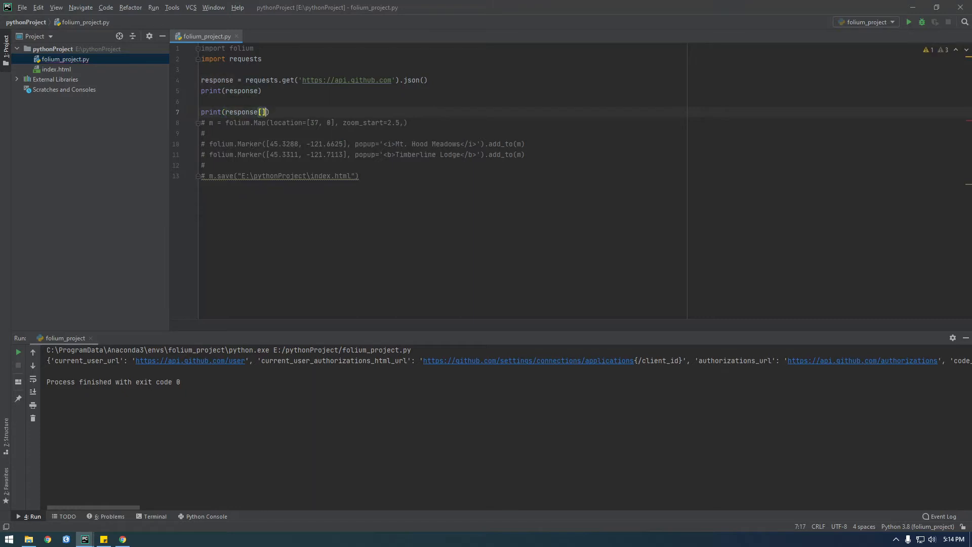
{"action": "type", "text": "''"}
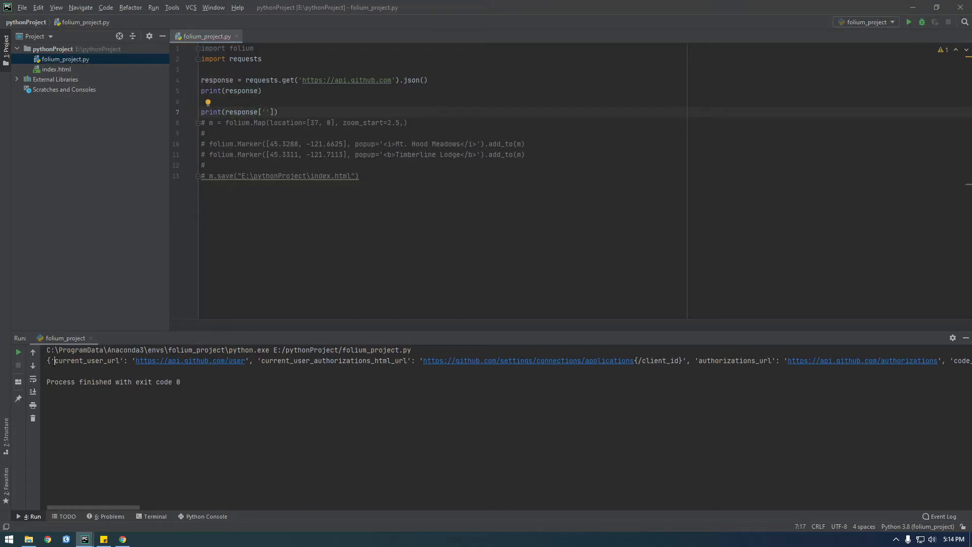
{"action": "right_click", "coordinate": [87, 360]}
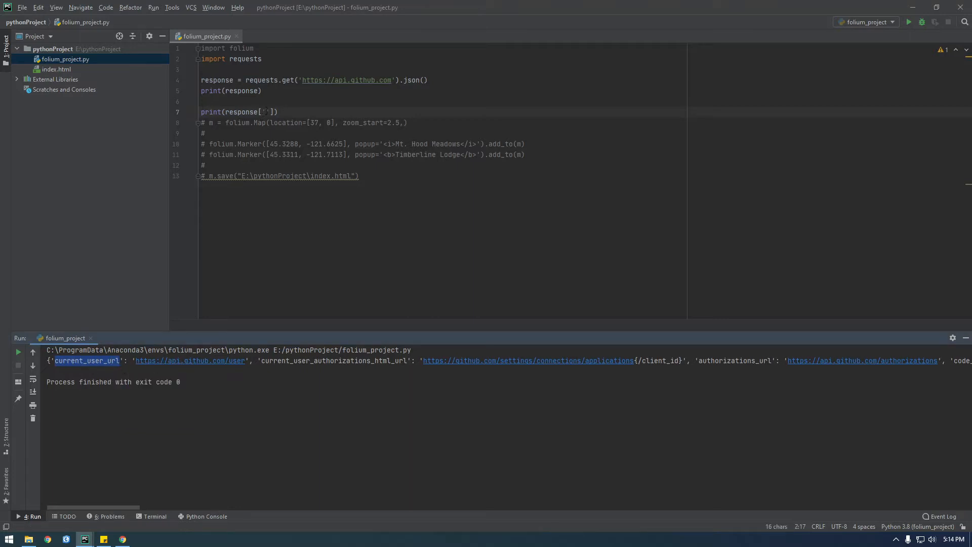
{"action": "type", "text": "current_user_url"}
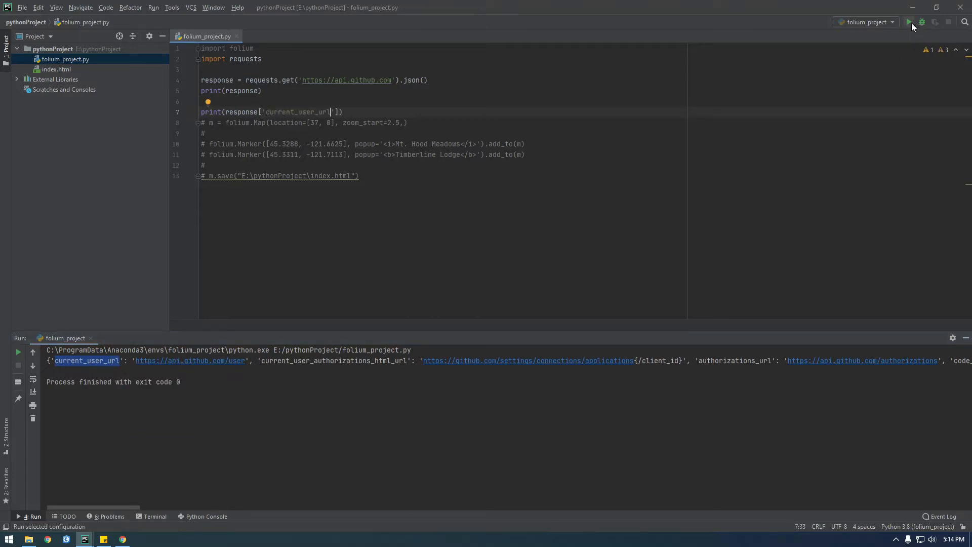
{"action": "left_click", "coordinate": [909, 22]}
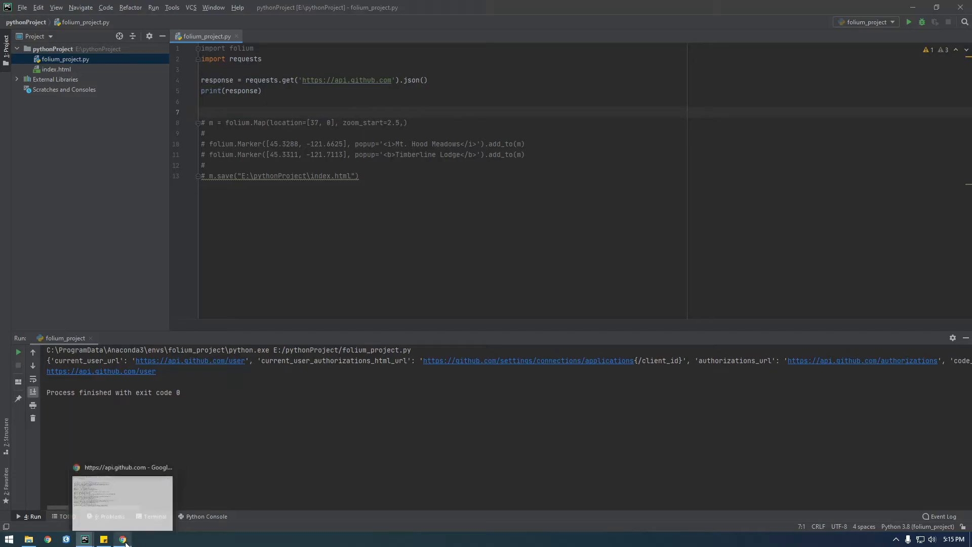
Search for 'countries rest api eu' from Chrome's address bar
{"action": "left_click", "coordinate": [122, 538]}
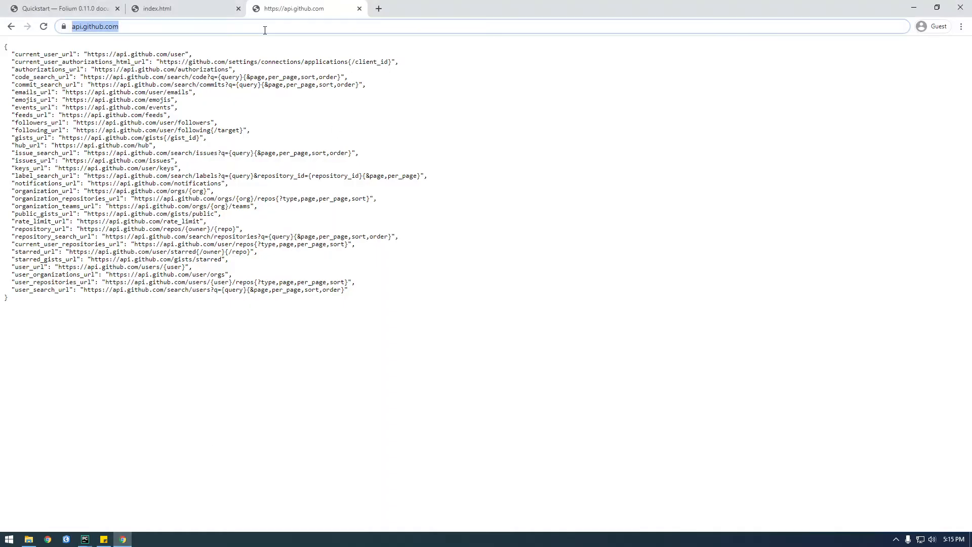
{"action": "type", "text": "countr"}
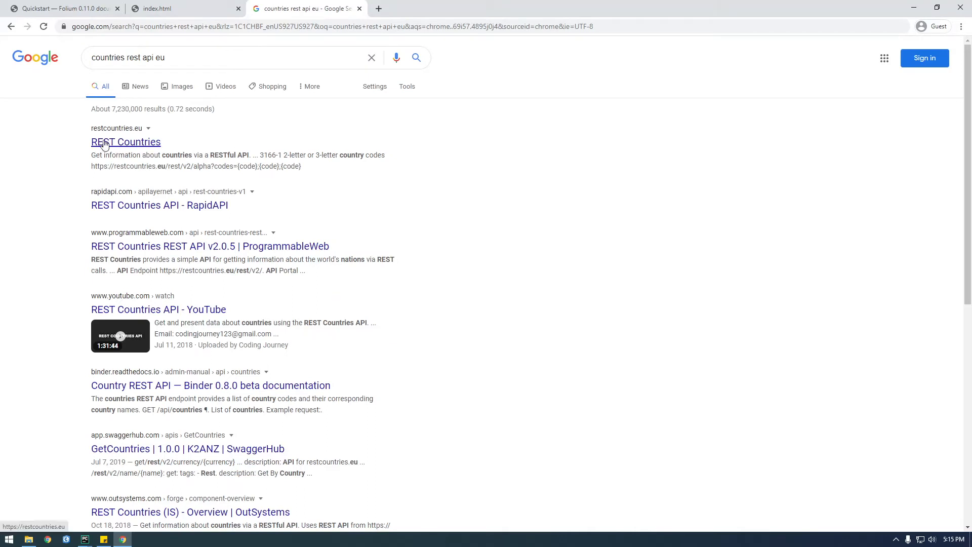
Open REST Countries, load the restcountries.eu/rest/v2/all endpoint, and scroll its JSON
{"action": "left_click", "coordinate": [126, 141]}
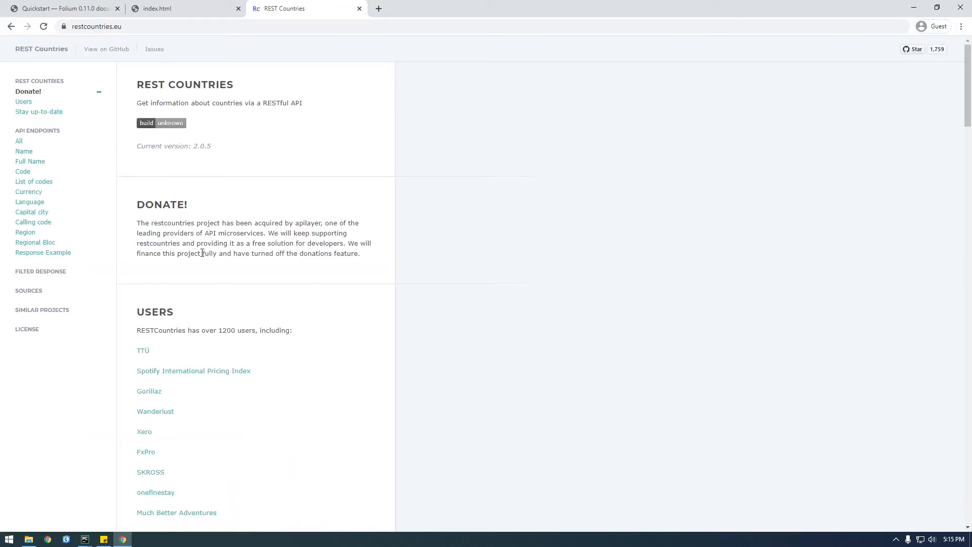
{"action": "left_click", "coordinate": [18, 115]}
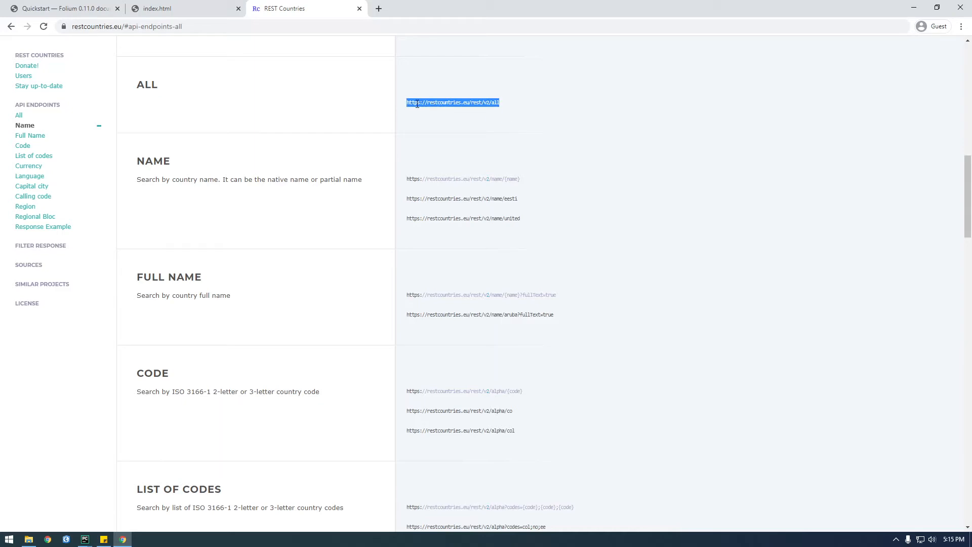
{"action": "right_click", "coordinate": [453, 102]}
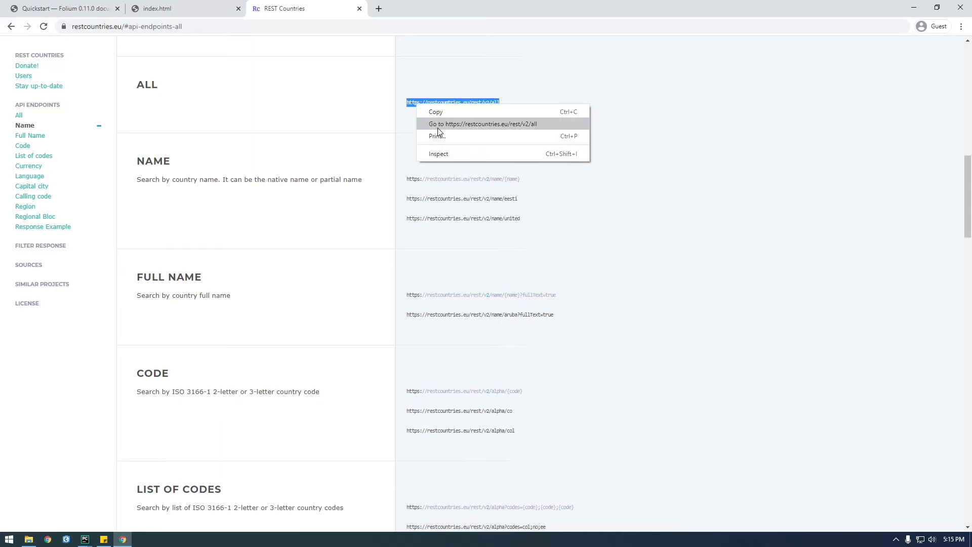
{"action": "left_click", "coordinate": [484, 124]}
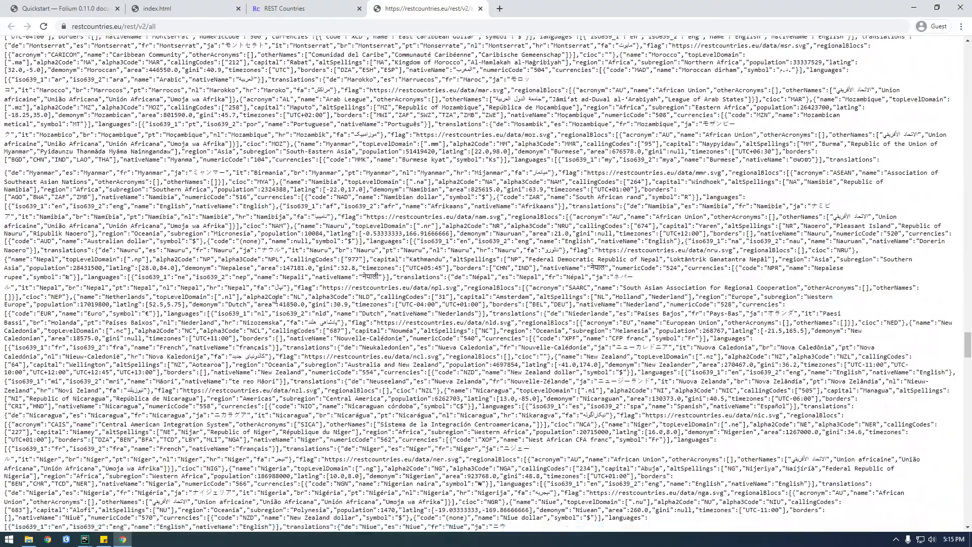
{"action": "scroll", "scroll_direction": "down", "scroll_amount": 3}
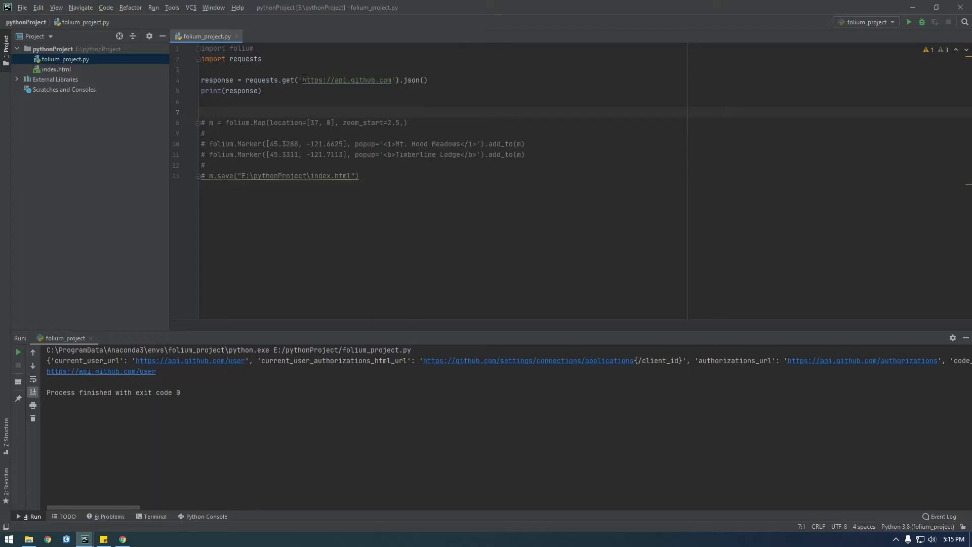
Select the api.github.com URL in requests.get() and return to the pythonProject code window
{"action": "double_click", "coordinate": [346, 80]}
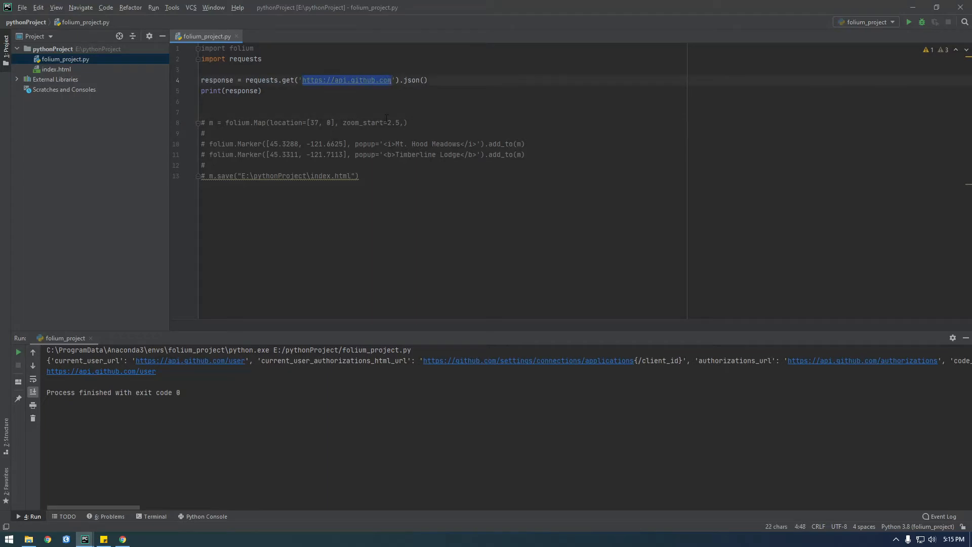
{"action": "type", "text": "current_user_url"}
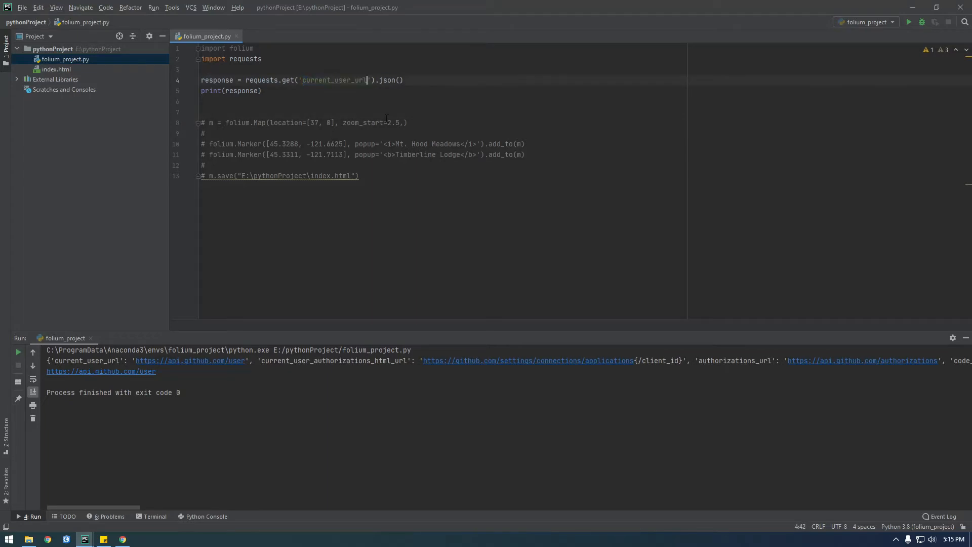
{"action": "type", "text": "https://api.github.com"}
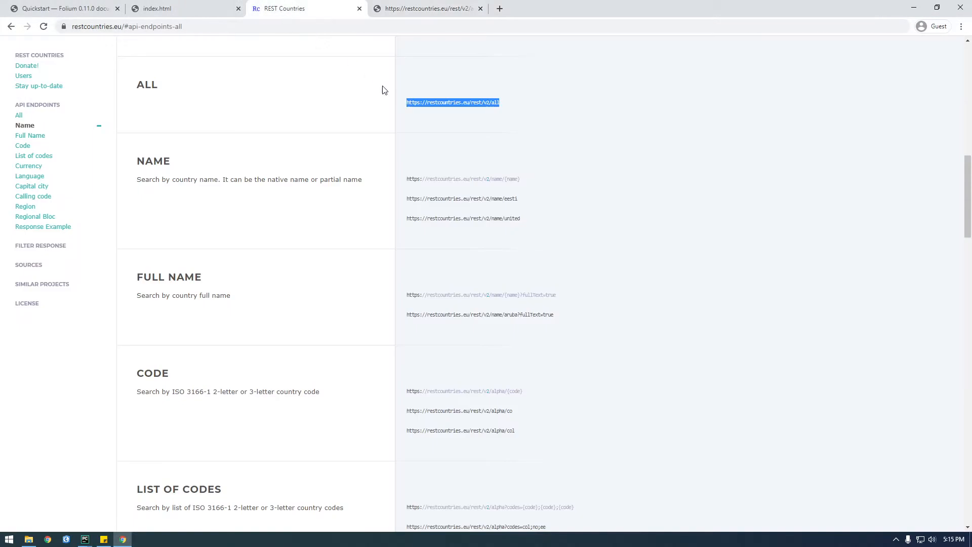
{"action": "left_click", "coordinate": [424, 8]}
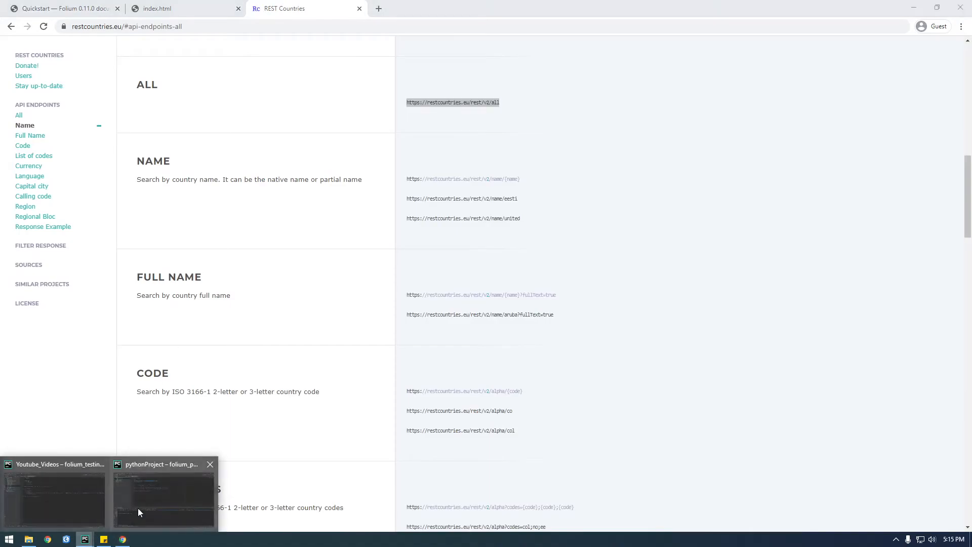
{"action": "left_click", "coordinate": [163, 493]}
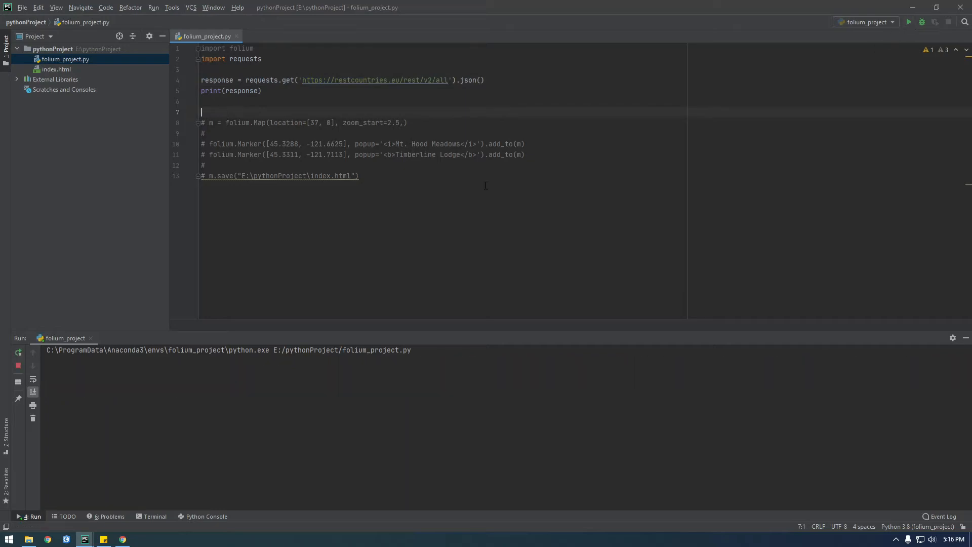
Let the run print every country from Afghanistan to Zimbabwe, then go to blank line 6
{"action": "left_click", "coordinate": [909, 22]}
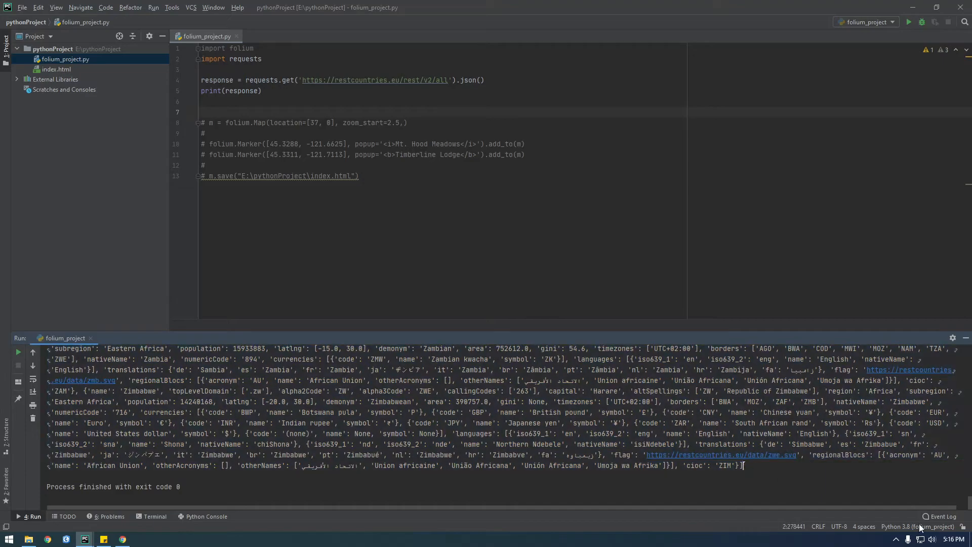
{"action": "left_click", "coordinate": [909, 22]}
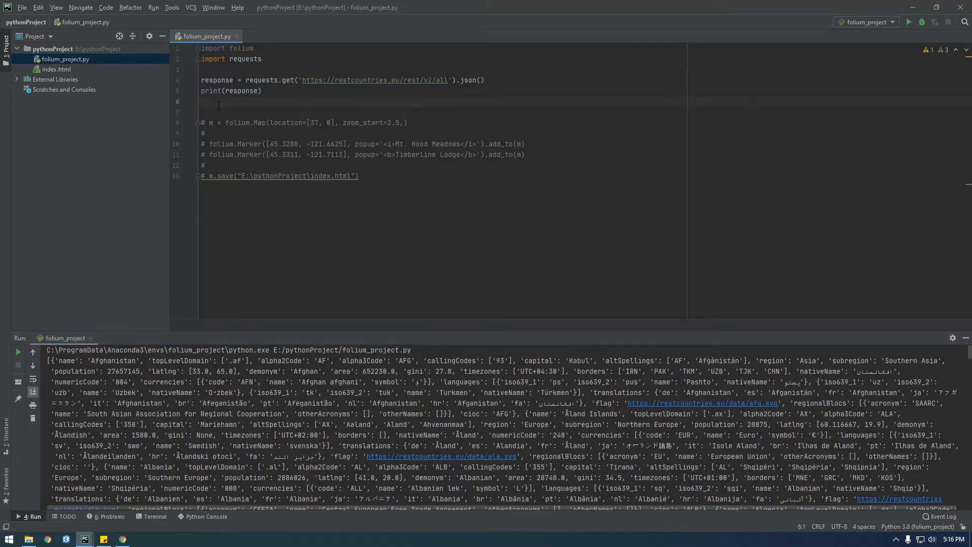
Write a 'for country_data in response:' loop that prints each country_data
{"action": "type", "text": "fr"}
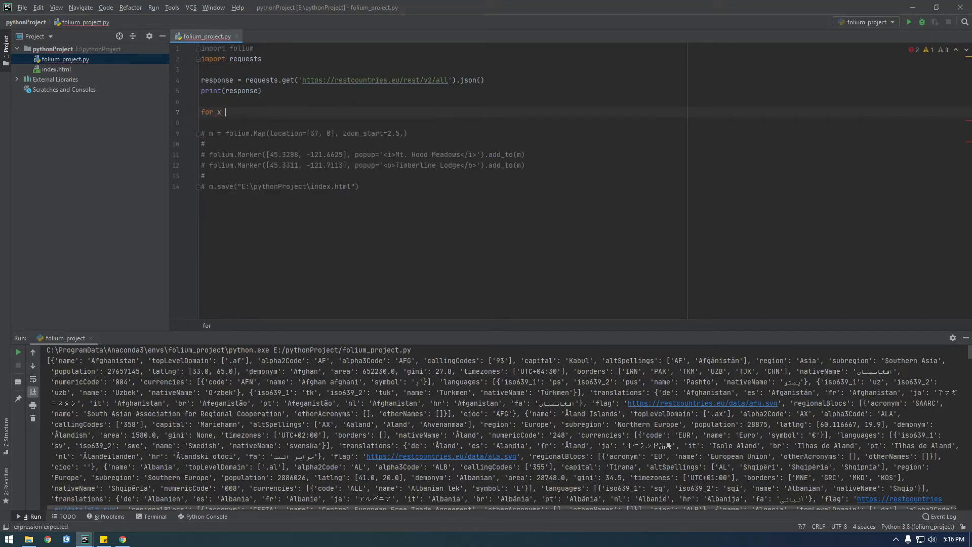
{"action": "type", "text": "country_data in"}
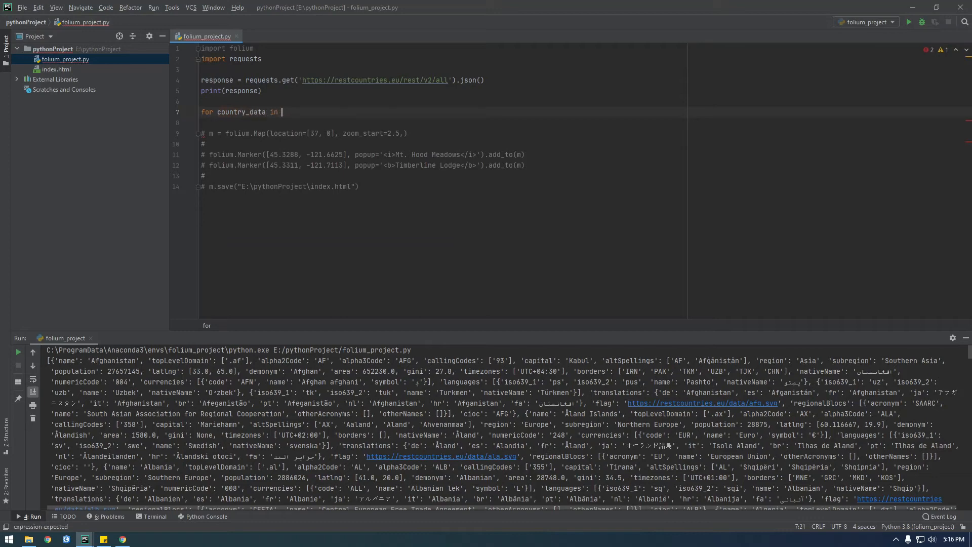
{"action": "type", "text": "response:"}
{"action": "left_click", "coordinate": [444, 122]}
{"action": "type", "text": "print(country_data)"}
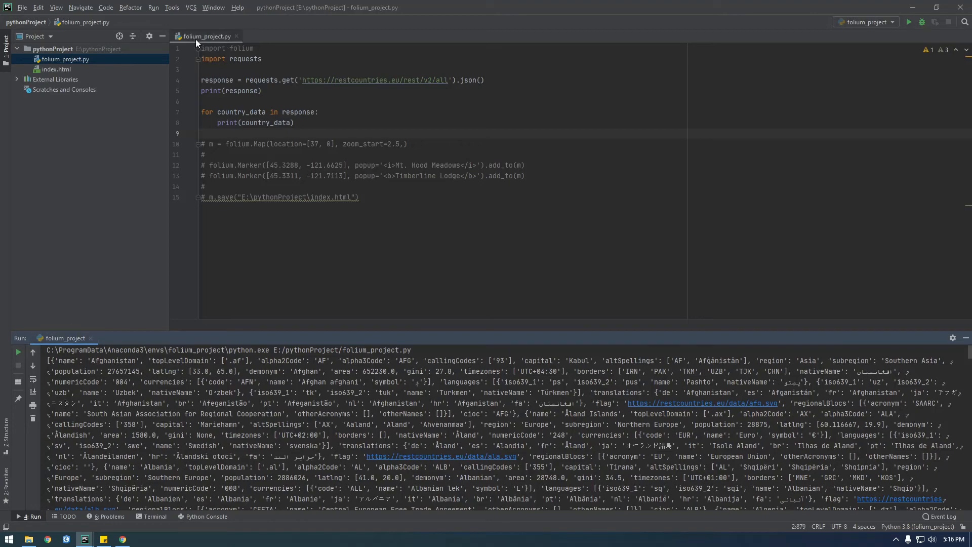
Run the script from the file tab's context menu and return to the print(response) line
{"action": "right_click", "coordinate": [206, 36]}
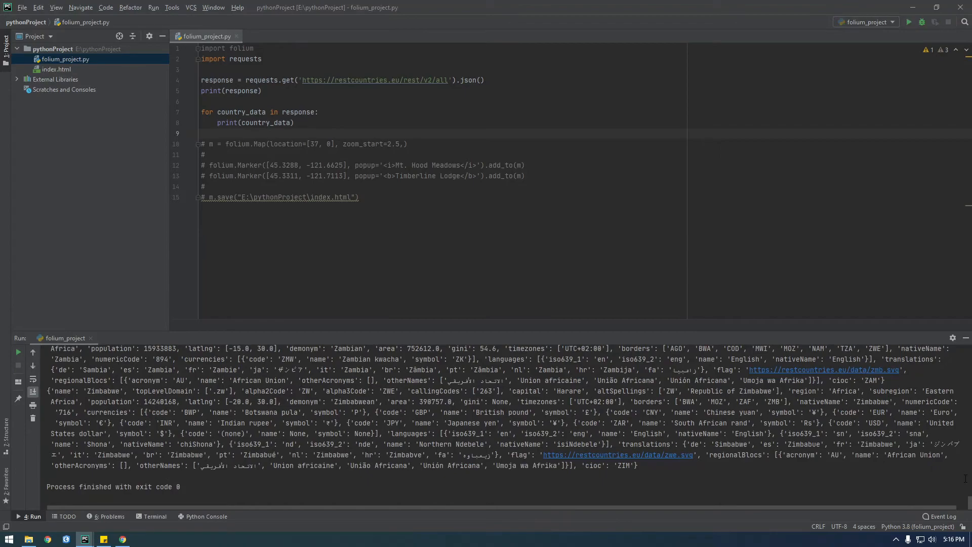
{"action": "left_click", "coordinate": [909, 21]}
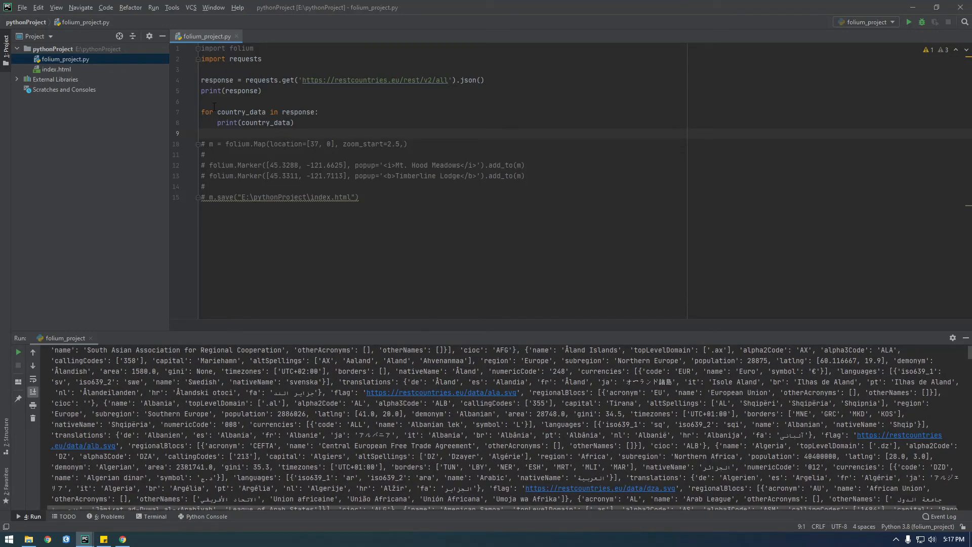
{"action": "left_click", "coordinate": [205, 90]}
{"action": "type", "text": "#"}
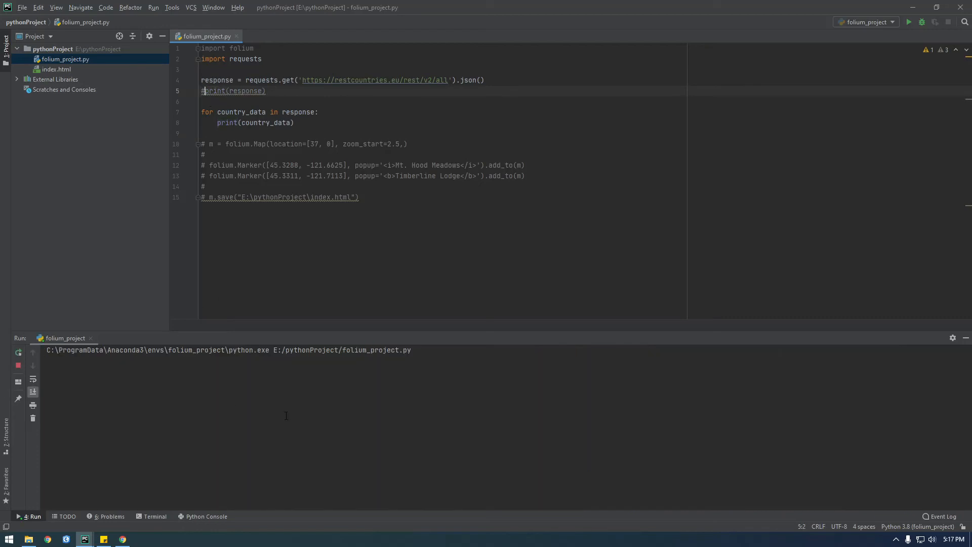
Inspect the per-country records' name fields and make the loop print country_data['name']
{"action": "left_click", "coordinate": [909, 22]}
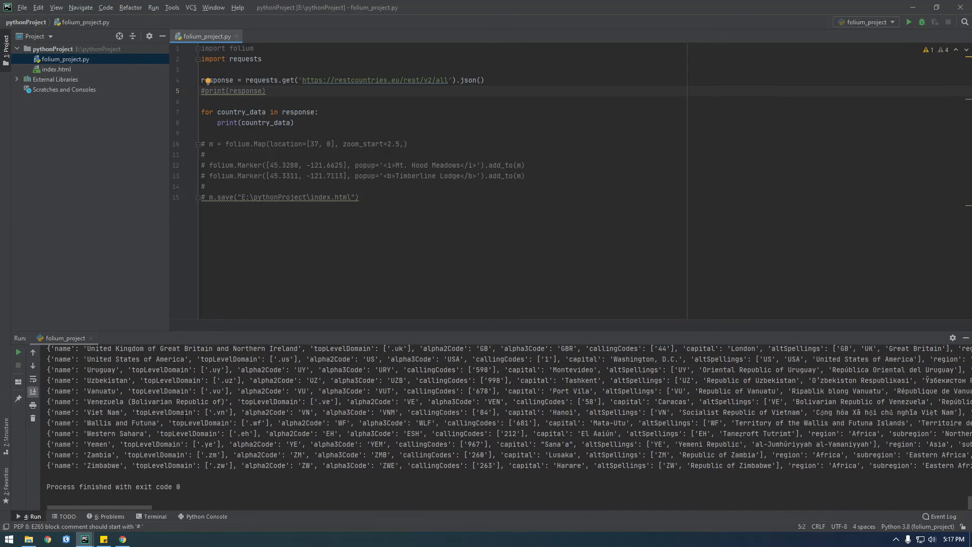
{"action": "left_click_drag", "start_coordinate": [49, 381], "coordinate": [169, 380]}
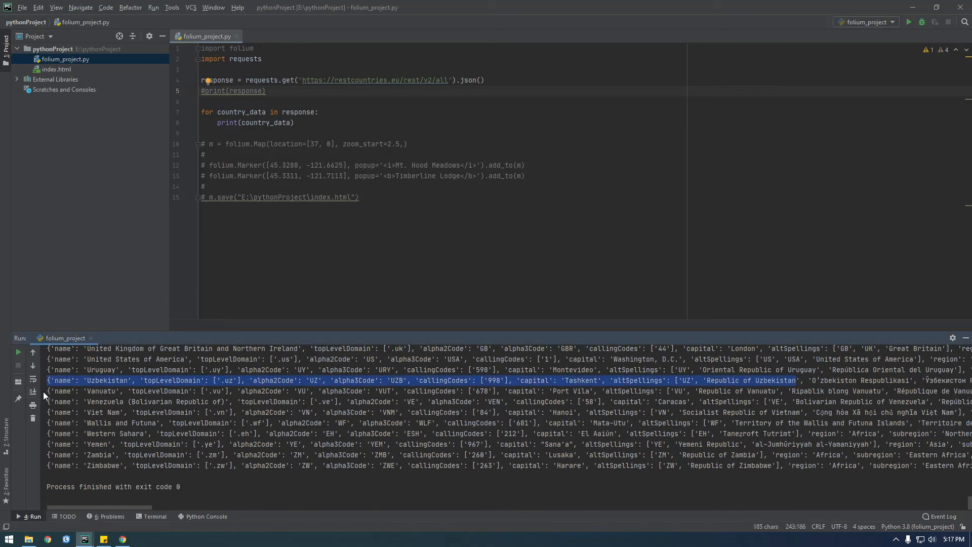
{"action": "left_click", "coordinate": [62, 390]}
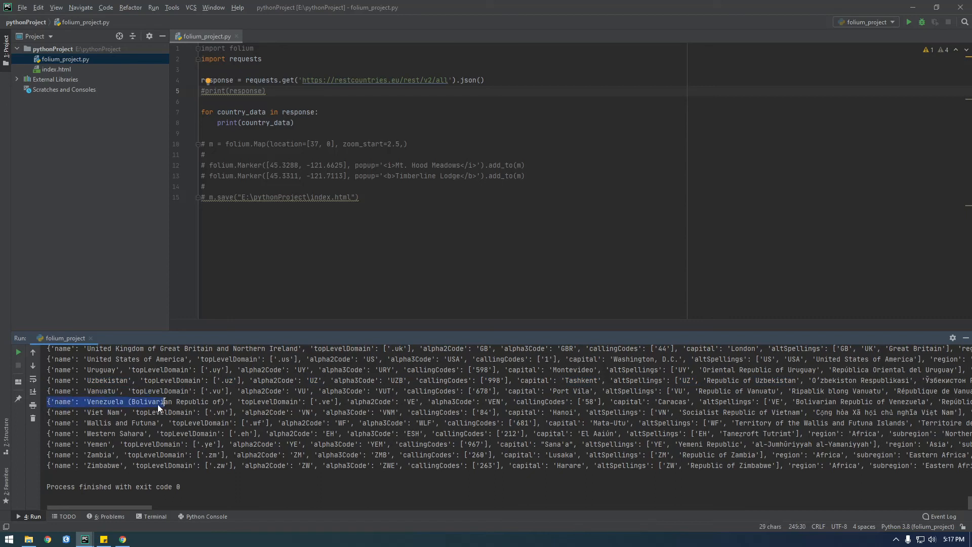
{"action": "left_click", "coordinate": [124, 412]}
{"action": "type", "text": "['"}
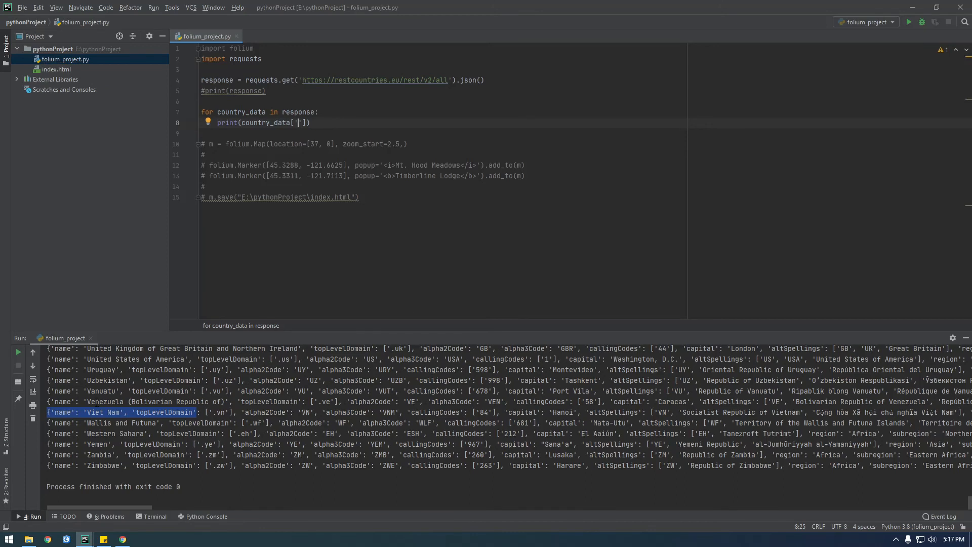
{"action": "type", "text": "name"}
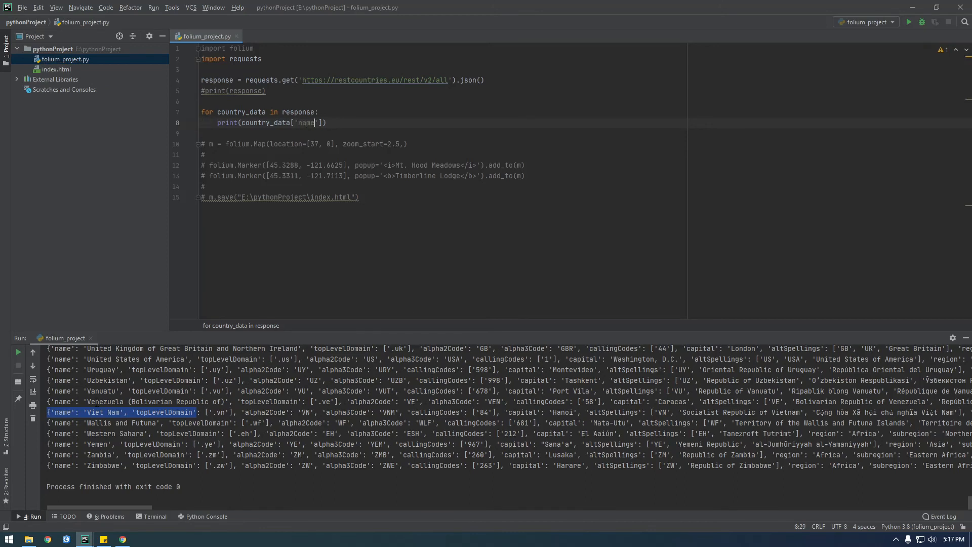
{"action": "mouse_move", "coordinate": [18, 352]}
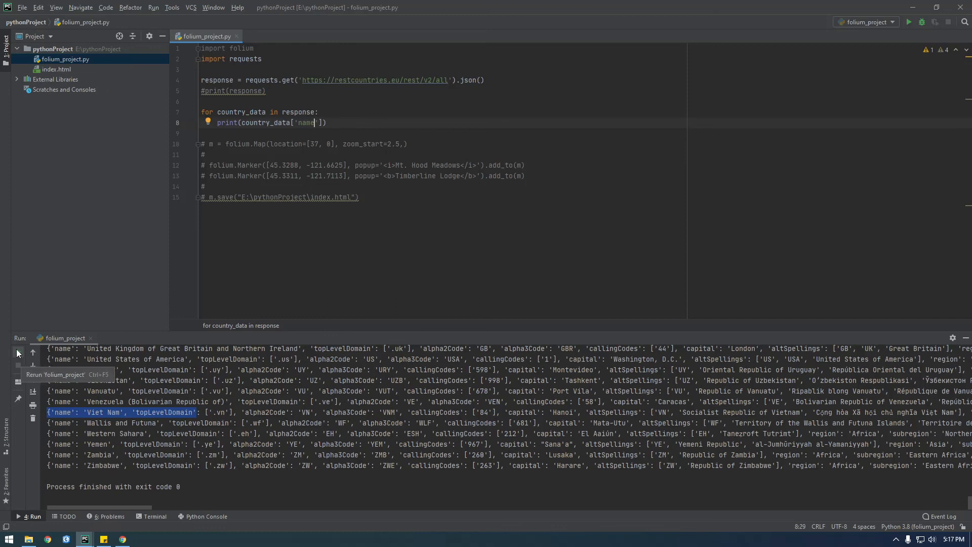